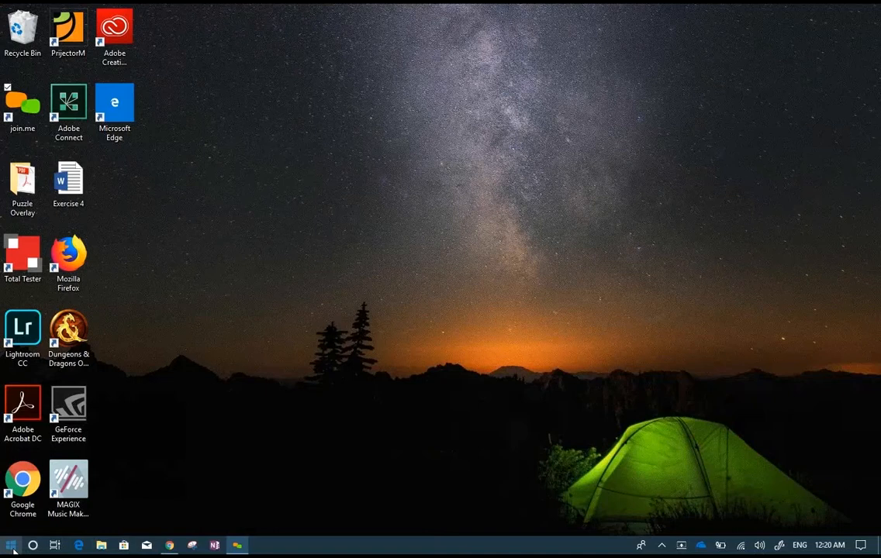
Step: Begin a Start menu search to find and launch OneNote 2016
click(11, 546)
text(one)
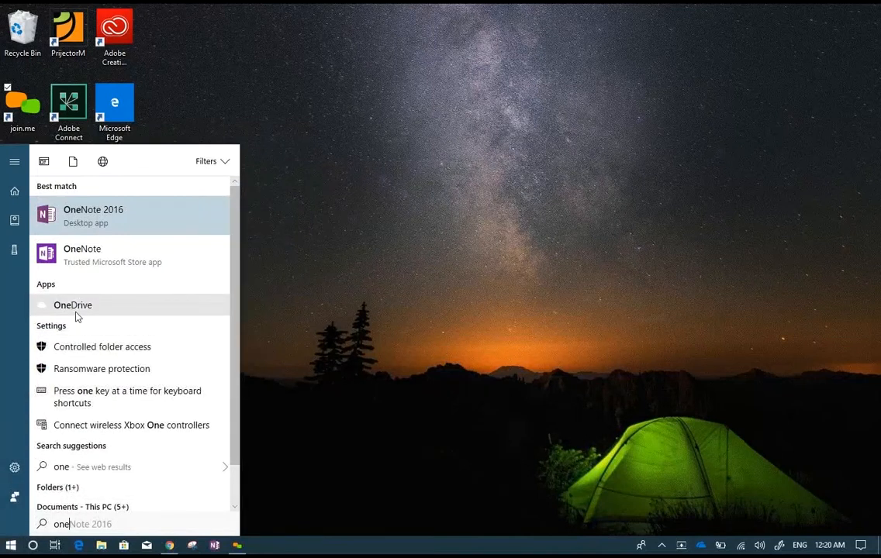
mouse_move(85, 221)
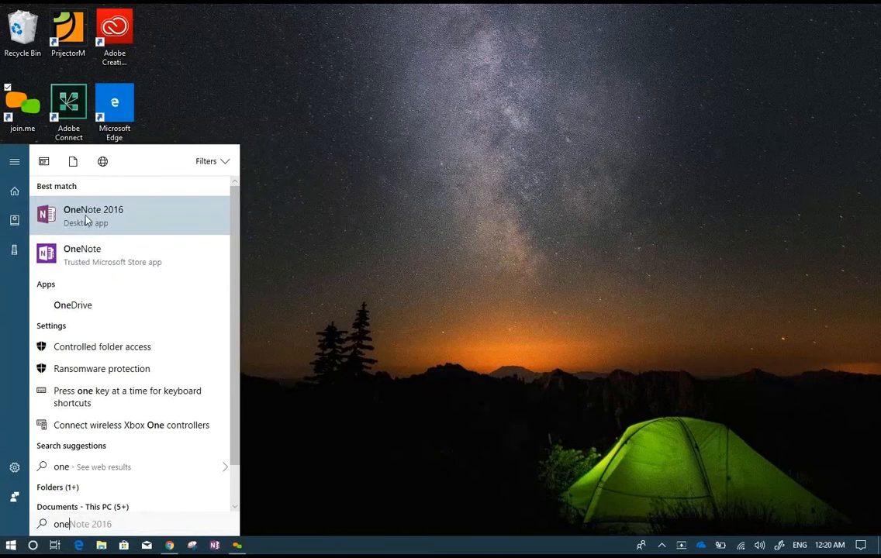
mouse_move(80, 254)
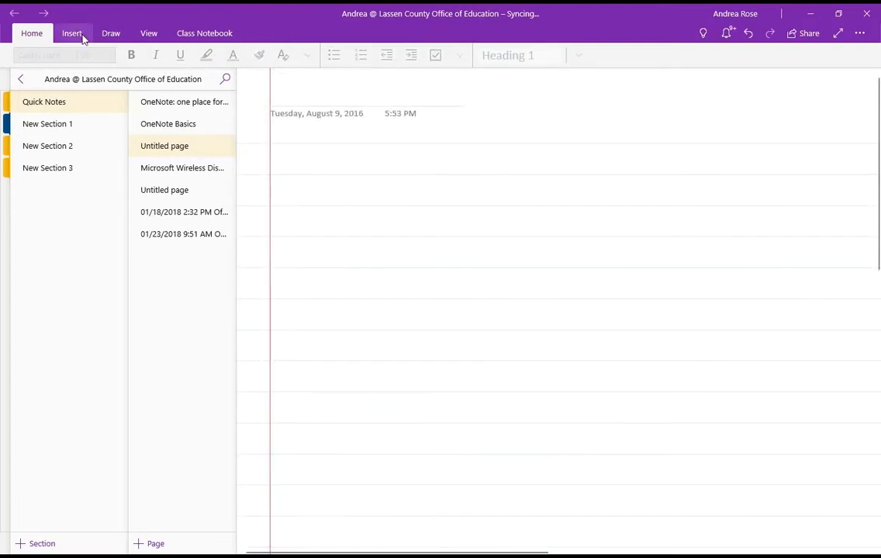
Step: Draw two galaxy-pen rainbow waves across the blank page
click(111, 33)
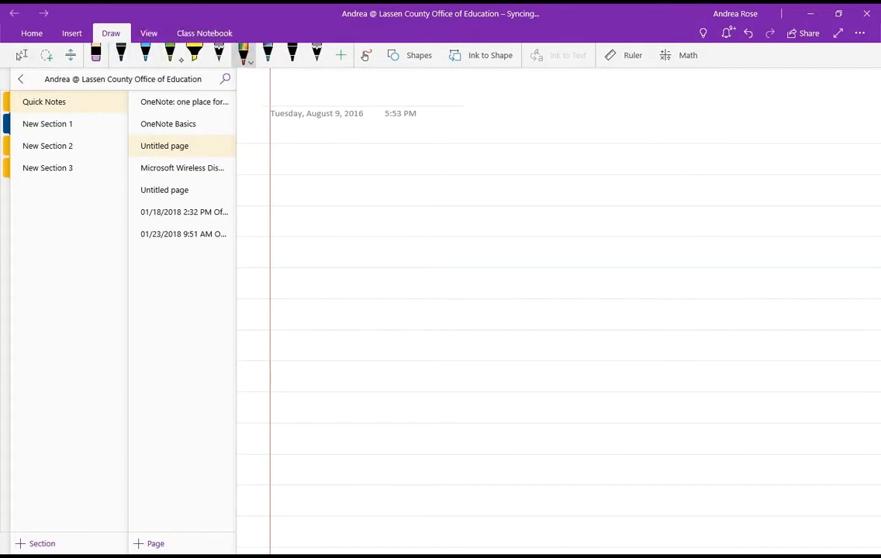
click(245, 56)
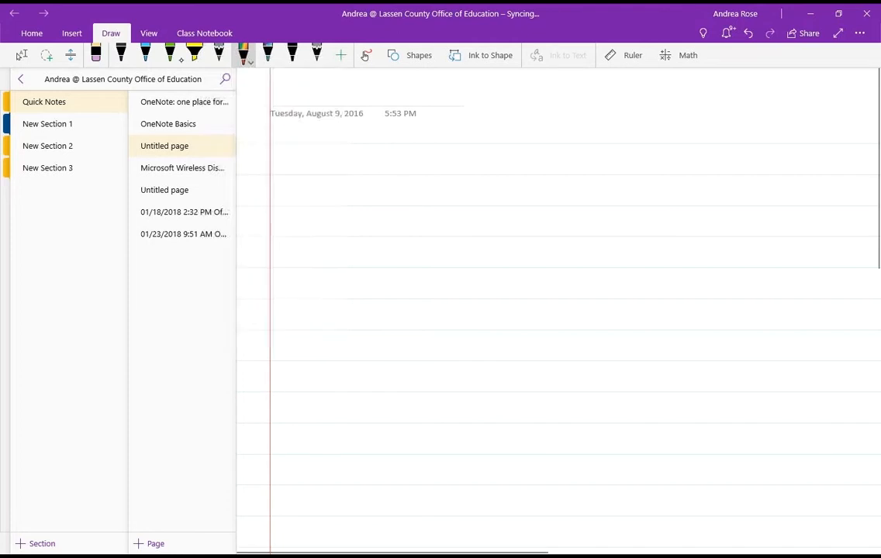
drag(326, 186, 588, 270)
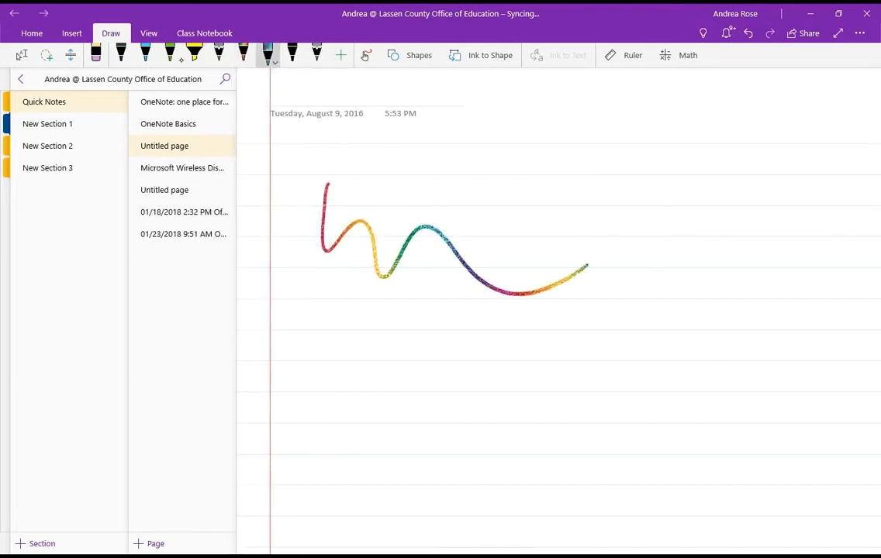
click(266, 61)
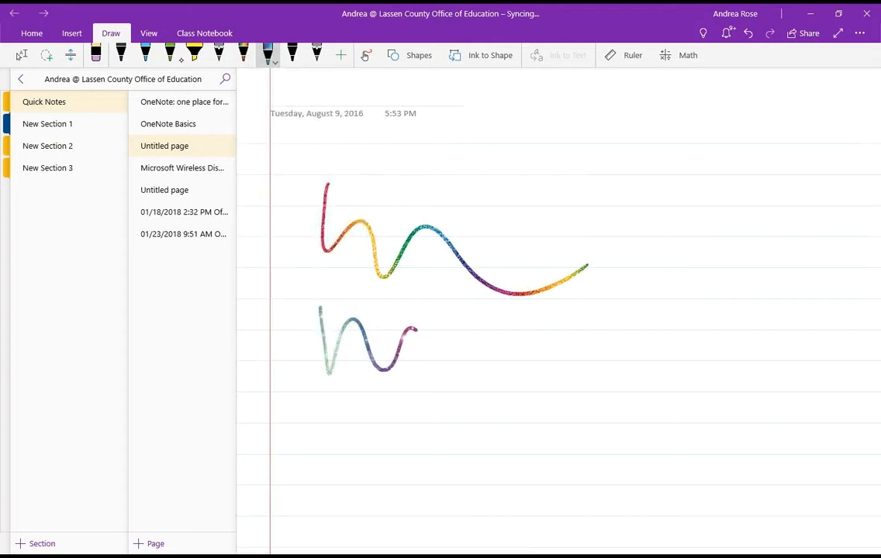
click(274, 56)
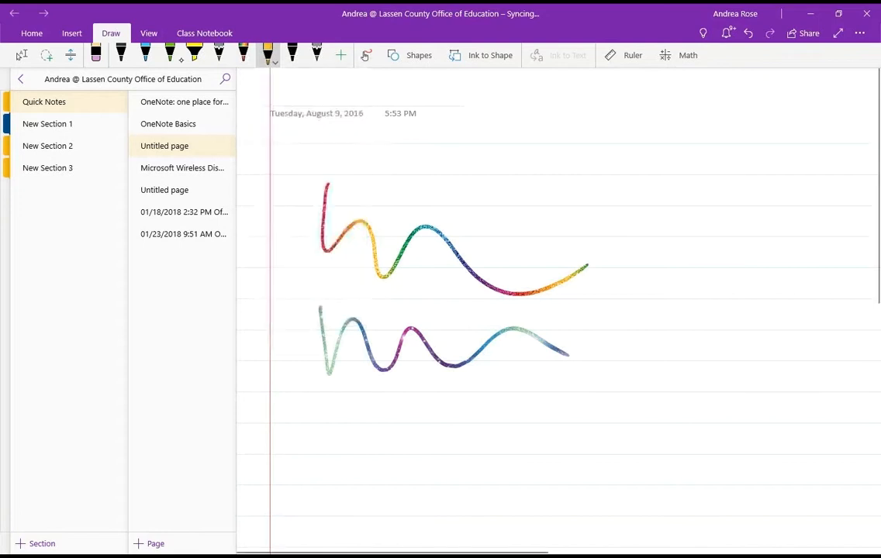
Step: Add gold and dark teal scribbles, then erase all the test strokes
drag(372, 395, 481, 473)
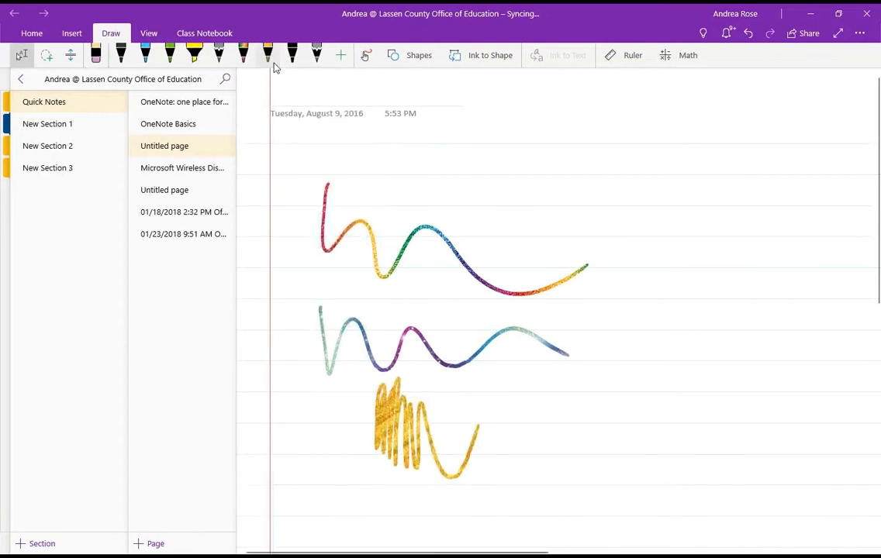
click(267, 56)
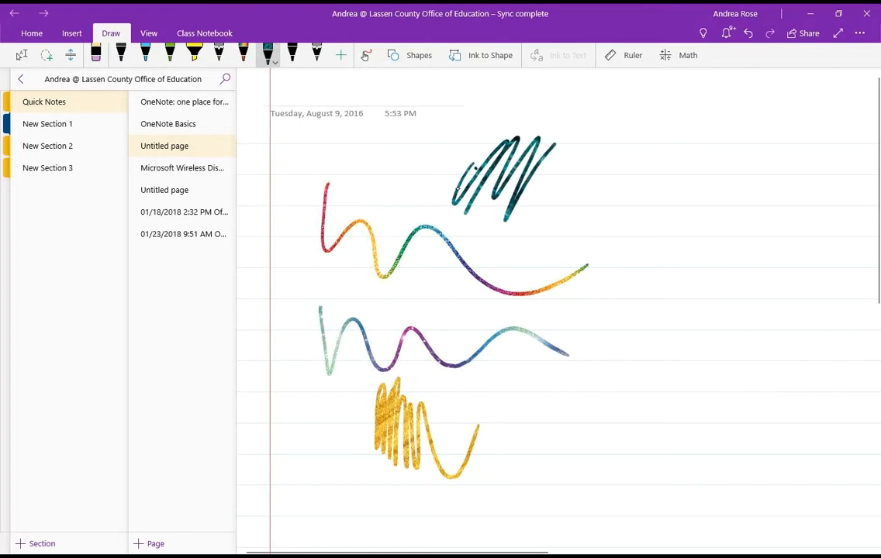
drag(558, 143, 705, 167)
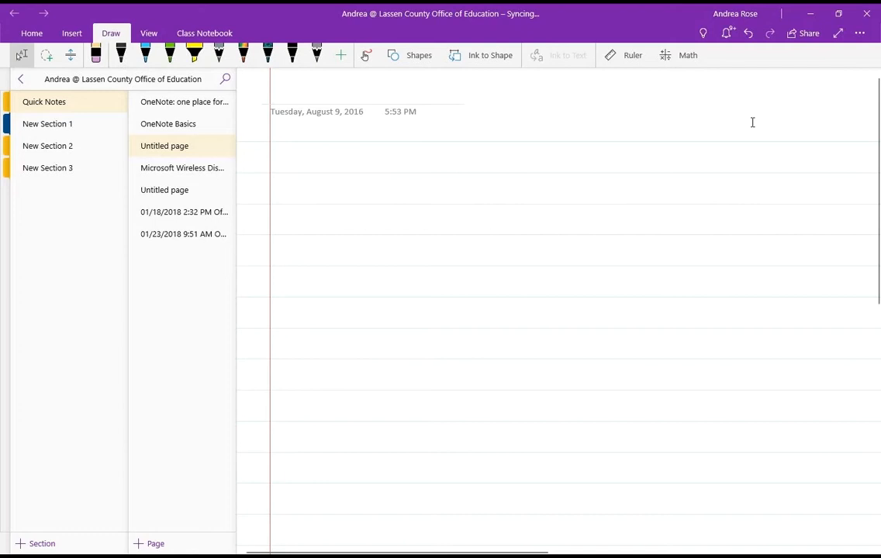
click(341, 56)
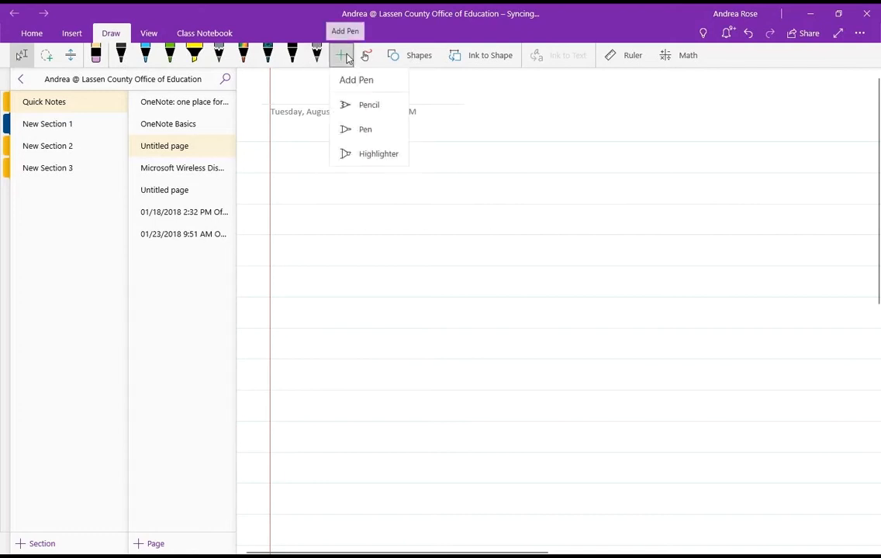
mouse_move(488, 107)
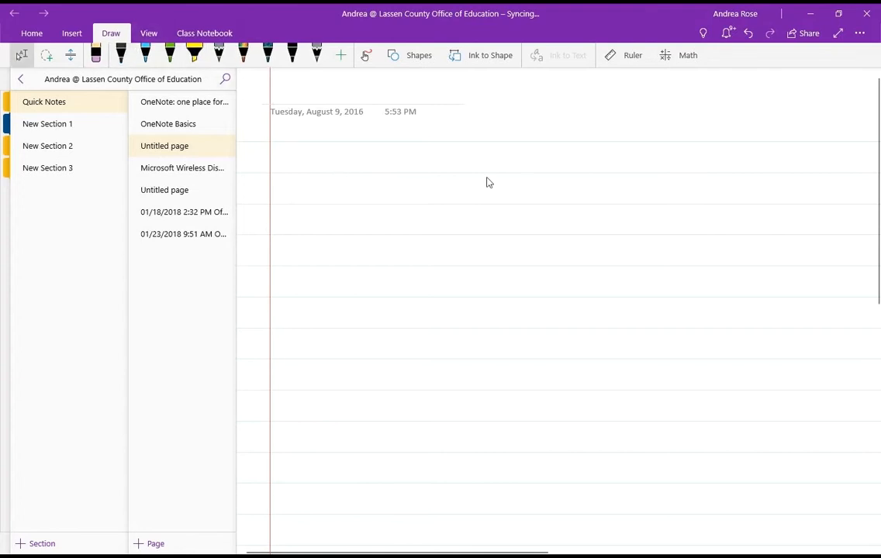
mouse_move(380, 73)
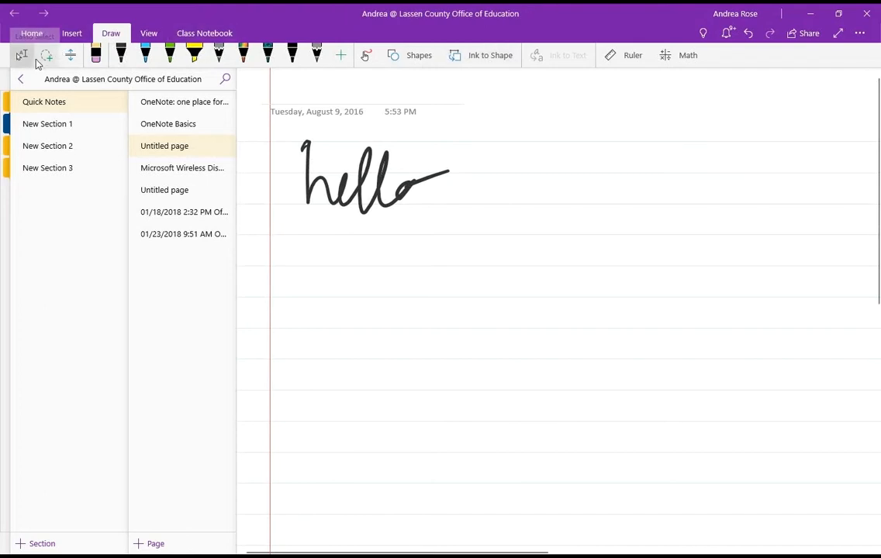
Step: Convert the handwritten 'hello' and a second handwriting to typed text, then select 'hello'
click(47, 55)
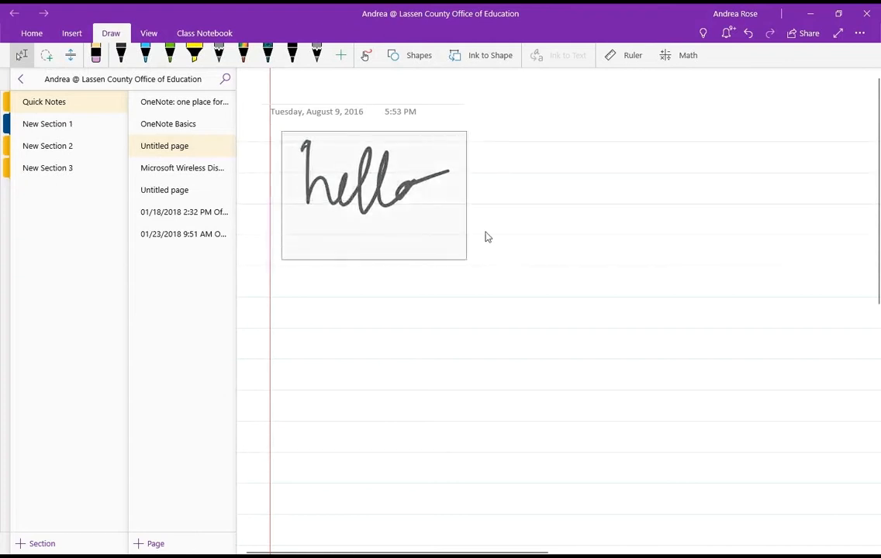
click(567, 56)
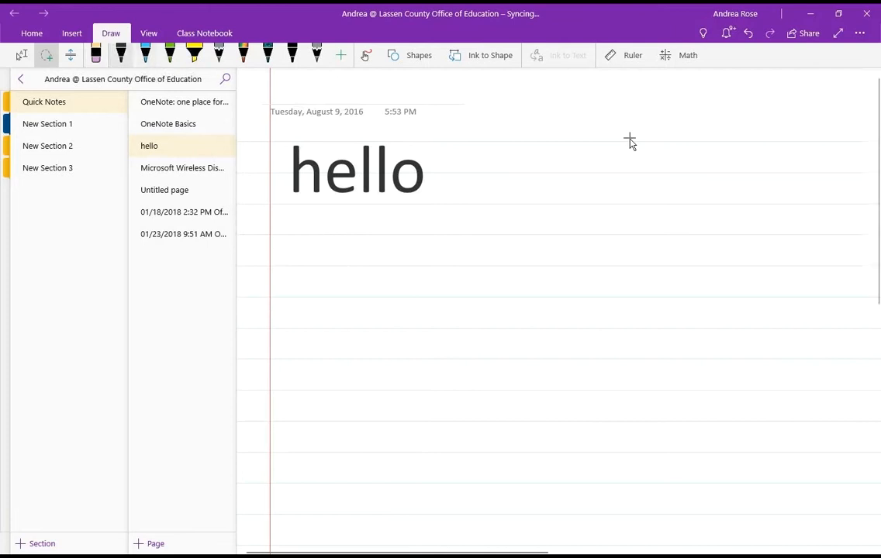
click(121, 54)
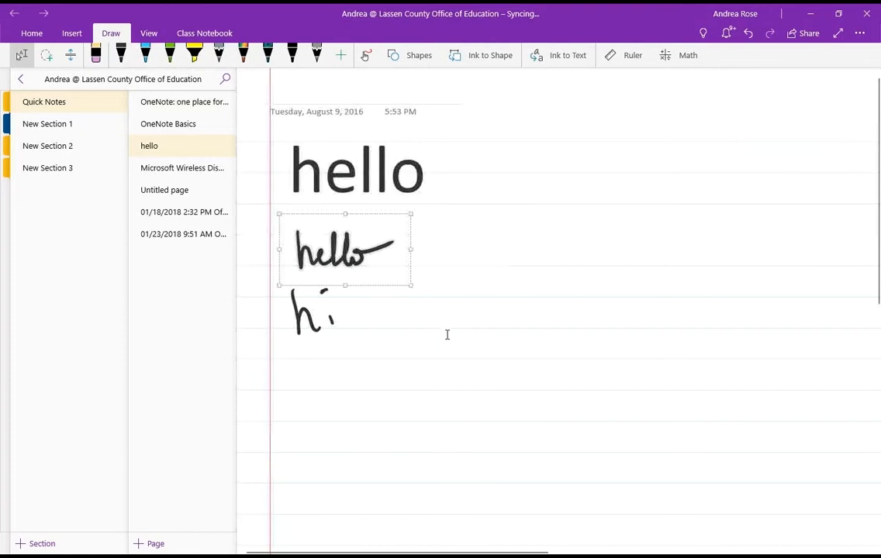
click(568, 56)
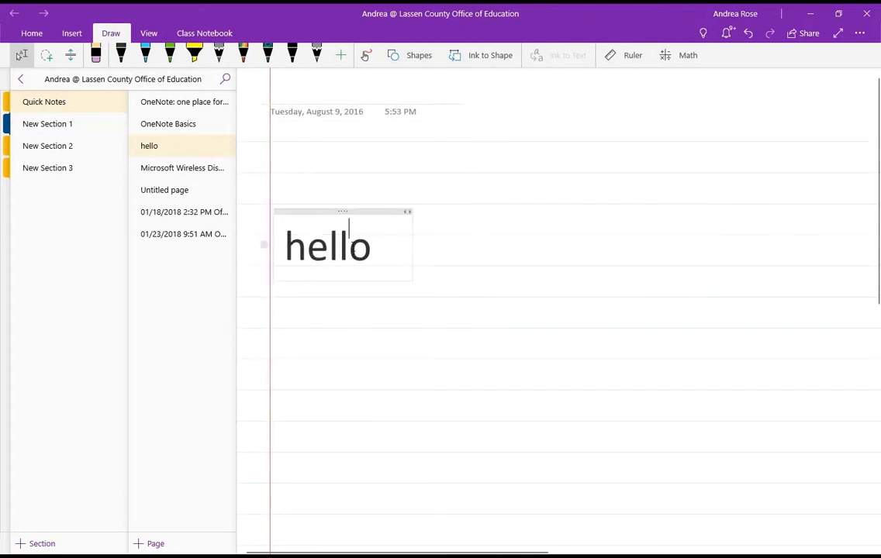
triple_click(327, 246)
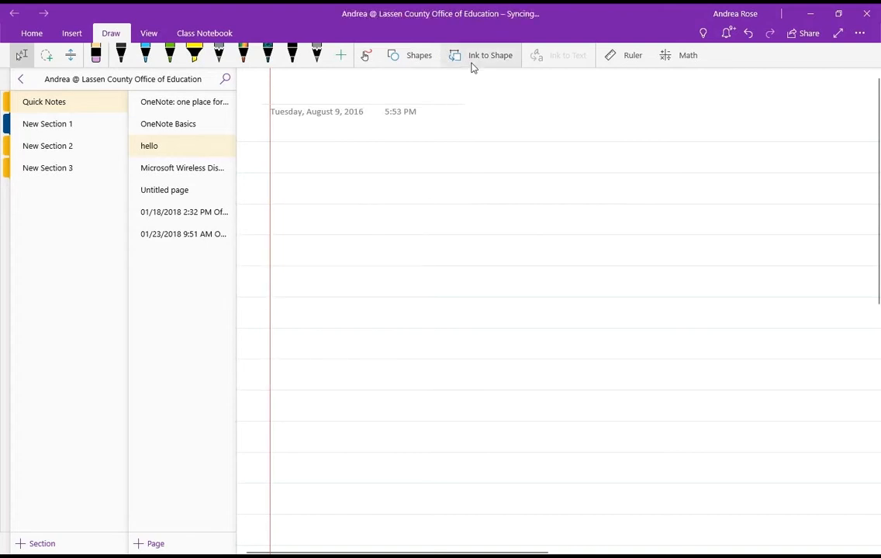
mouse_move(479, 65)
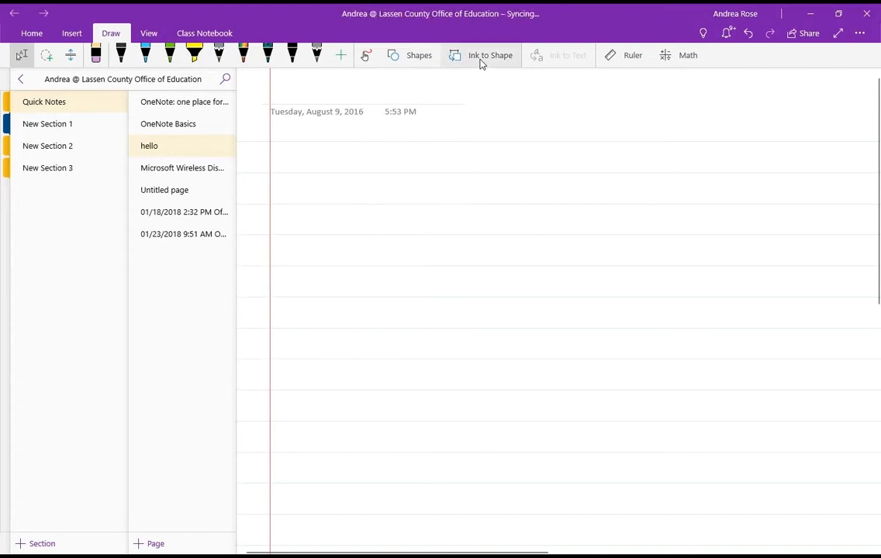
Step: With shape snapping on, draw a circle and face and move the face parts inside it
click(481, 56)
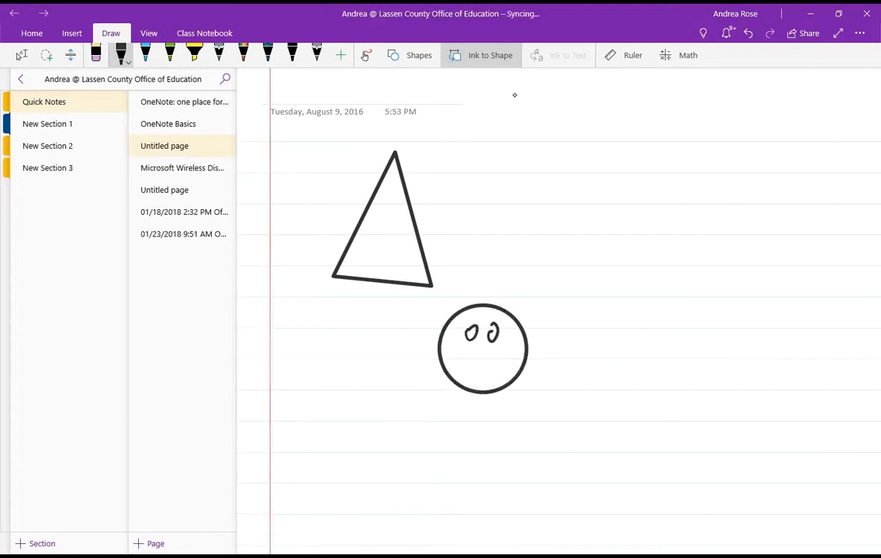
drag(462, 365, 509, 364)
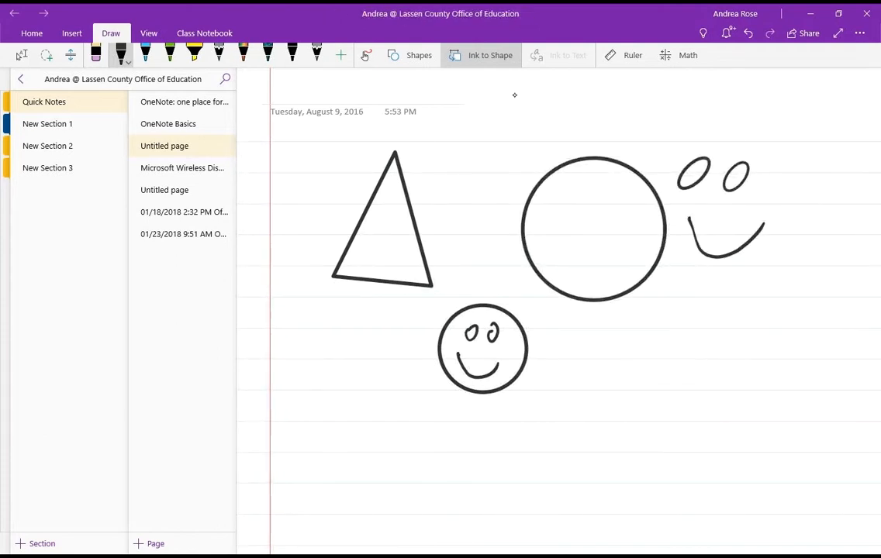
click(695, 174)
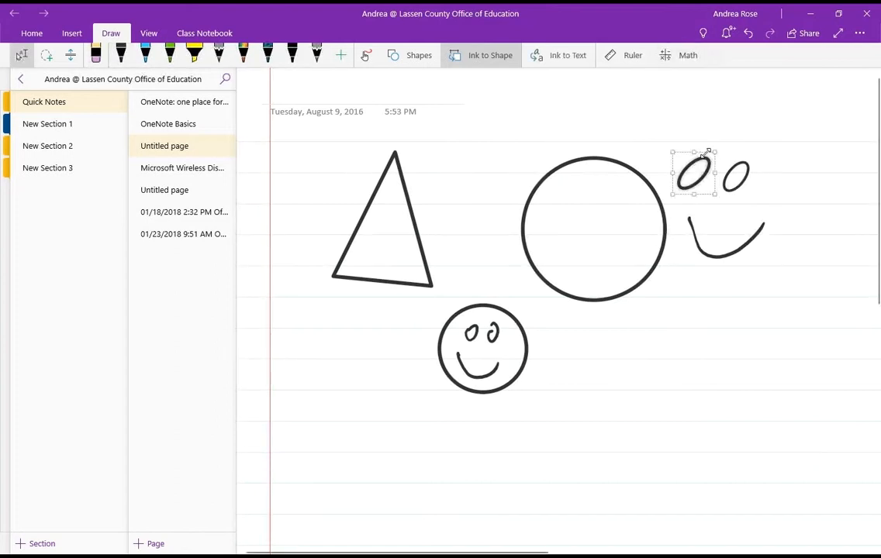
drag(693, 173, 567, 203)
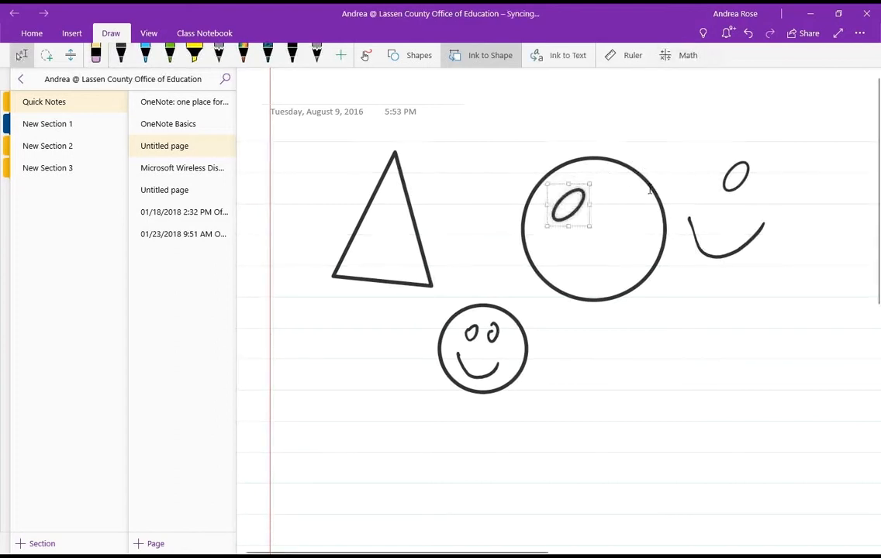
drag(566, 205, 734, 177)
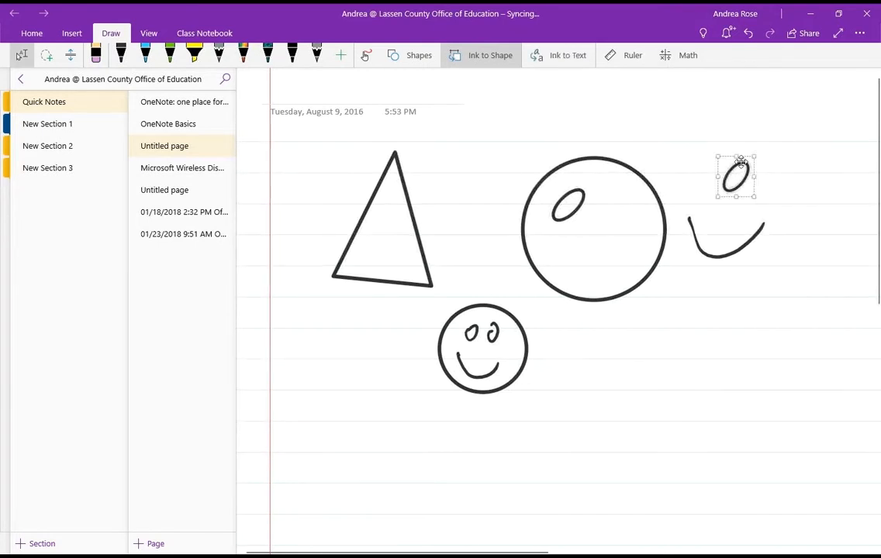
drag(734, 176, 608, 205)
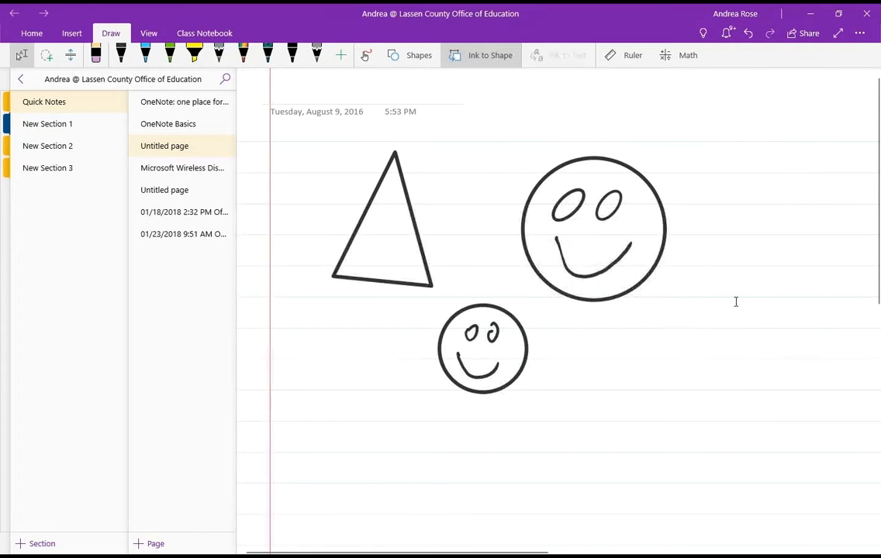
Step: Draw two overlapping squares and send the tilted one backward via Order
drag(586, 335, 655, 406)
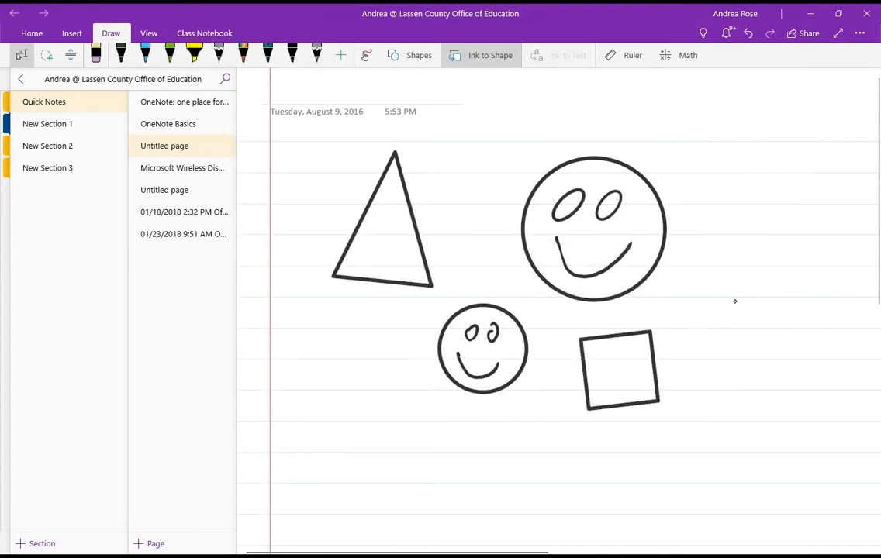
drag(697, 298, 763, 380)
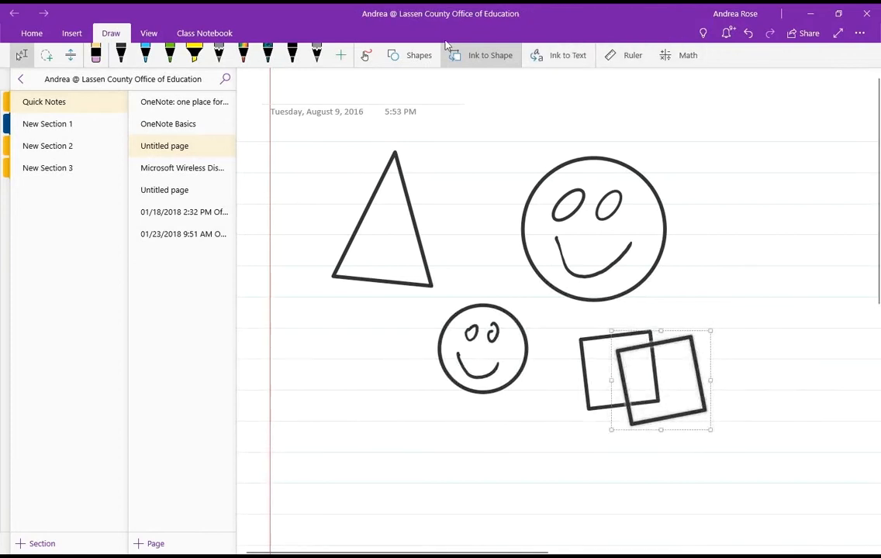
right_click(652, 377)
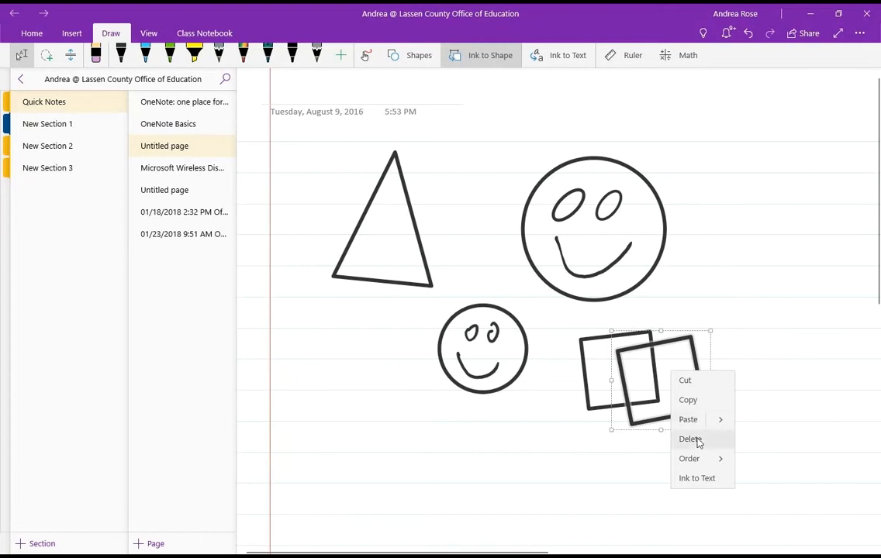
click(688, 459)
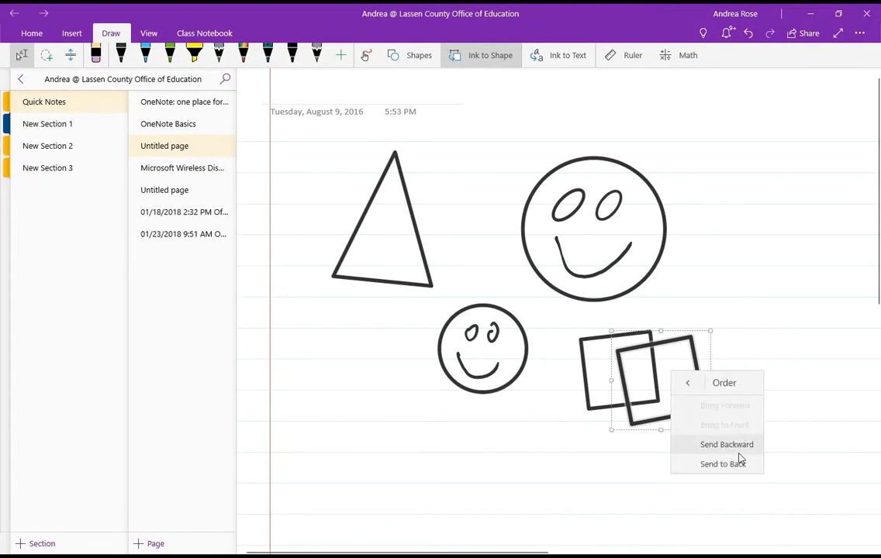
click(726, 443)
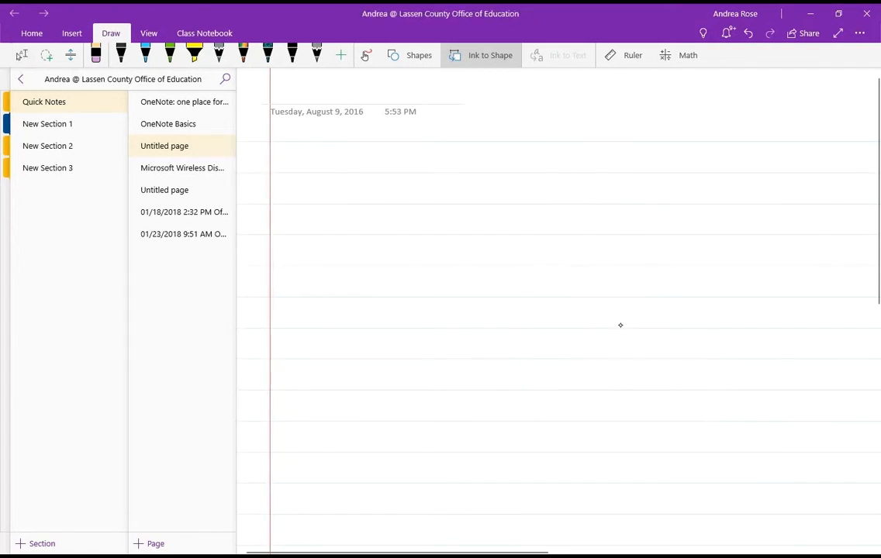
click(96, 56)
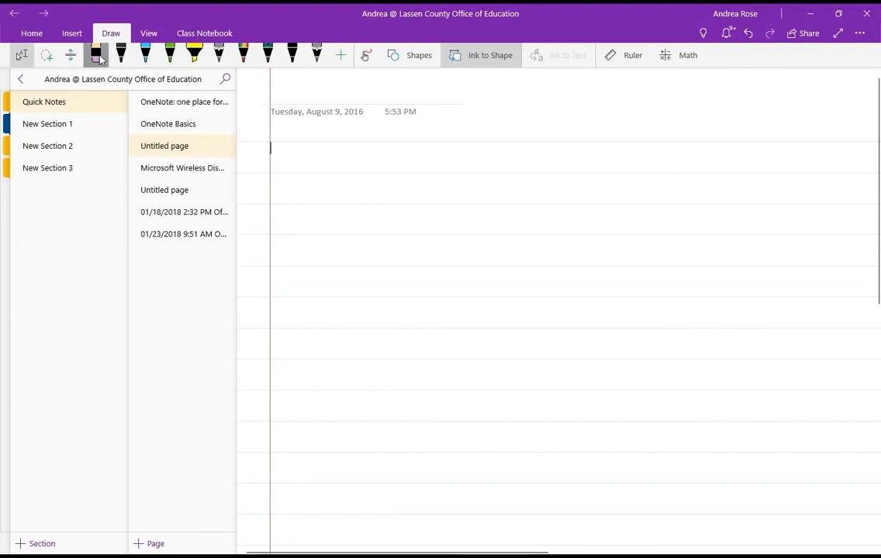
click(96, 56)
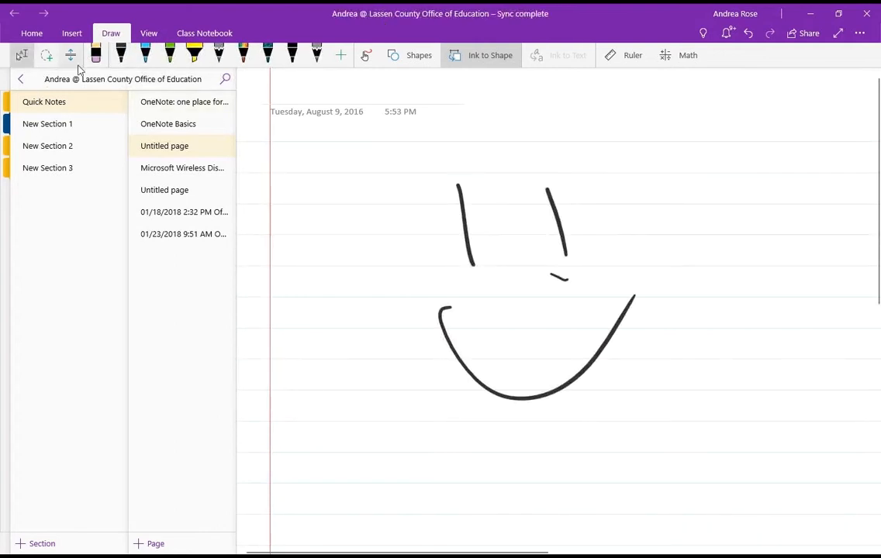
click(96, 56)
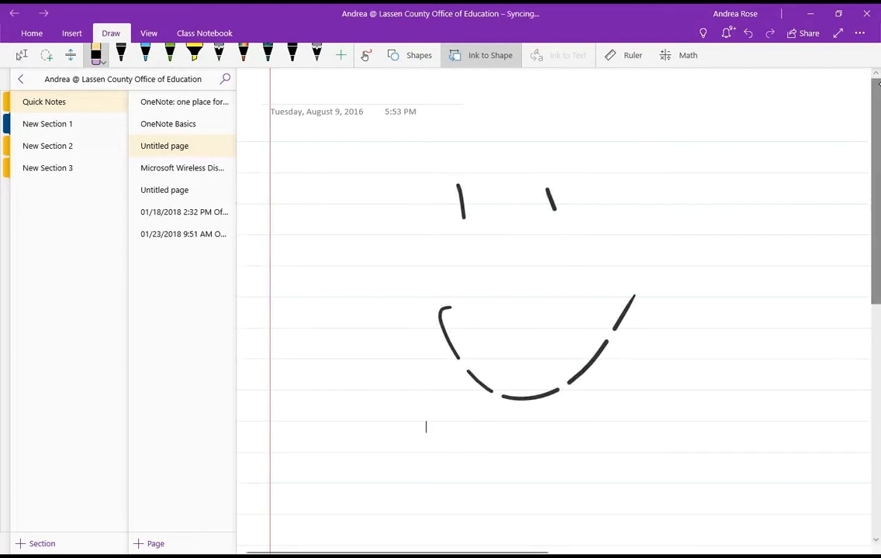
click(96, 56)
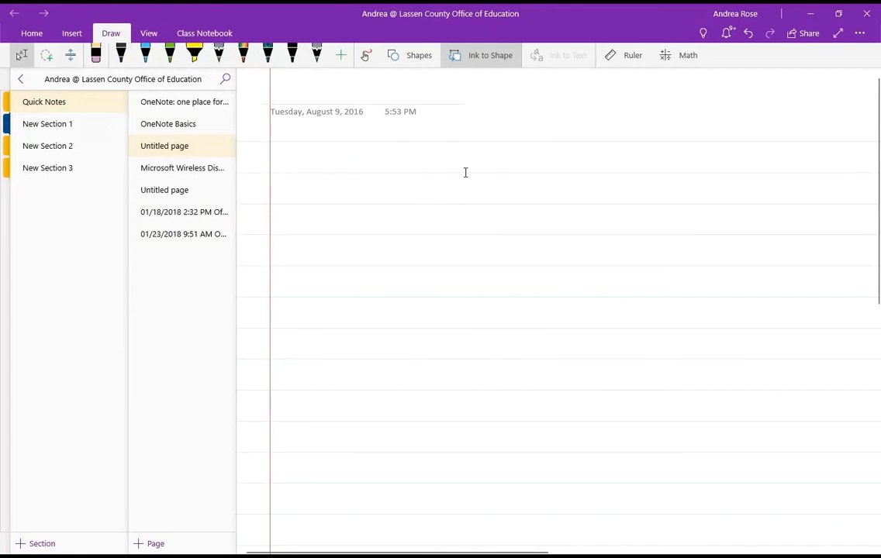
Step: Lay the ruler, draw a diagonal and a 15-degree line along it, then put it away
click(632, 56)
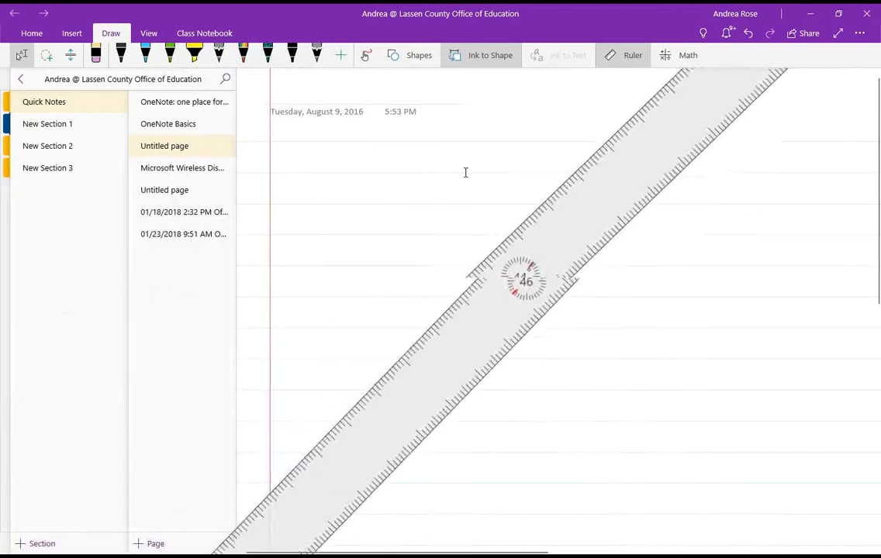
drag(524, 280, 577, 251)
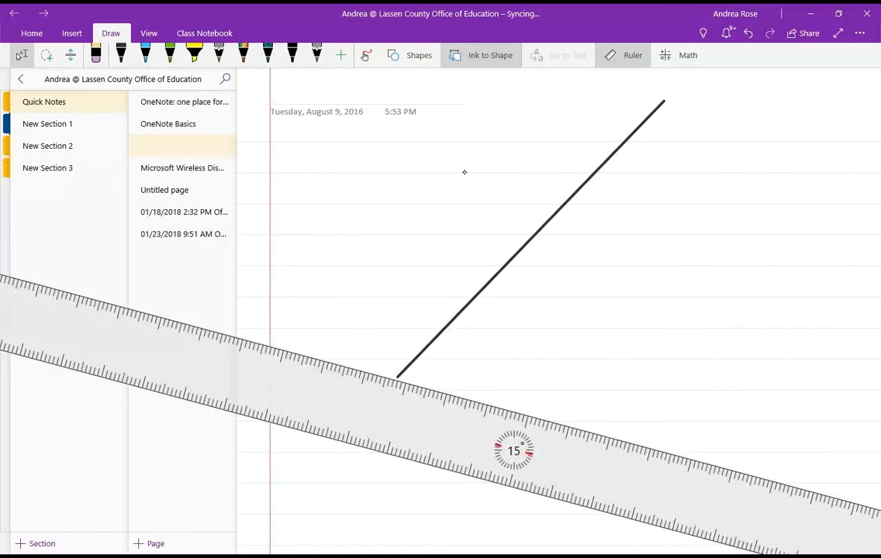
drag(490, 349, 736, 386)
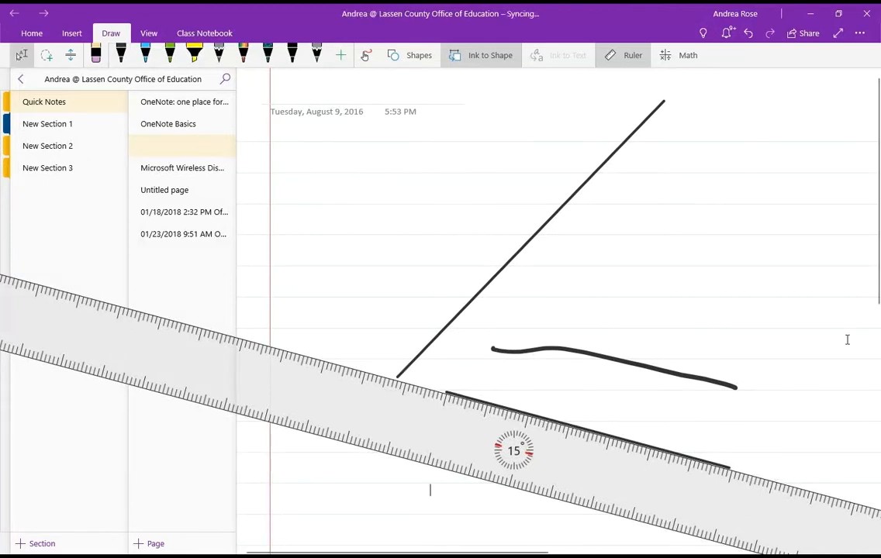
click(164, 146)
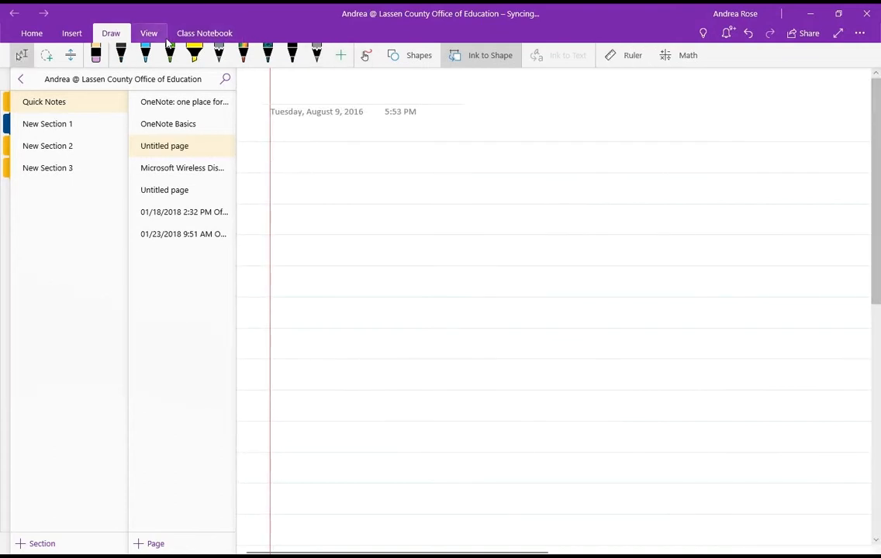
Step: Browse the Rule Lines and grid choices on the View tab, leaving the page ruled
click(149, 32)
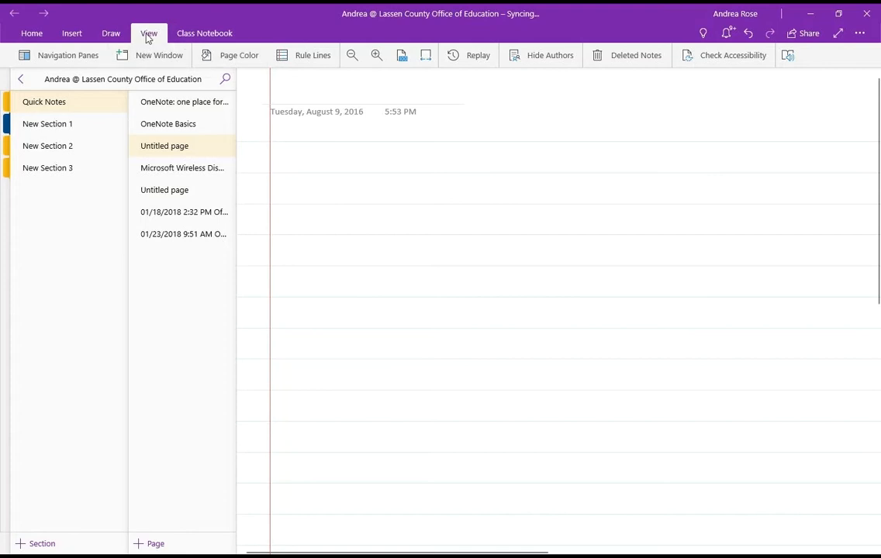
click(313, 56)
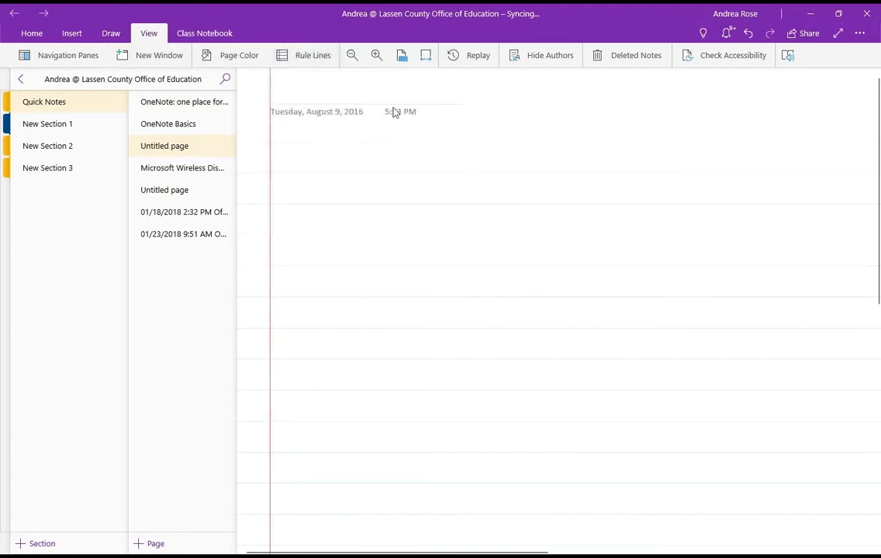
click(313, 56)
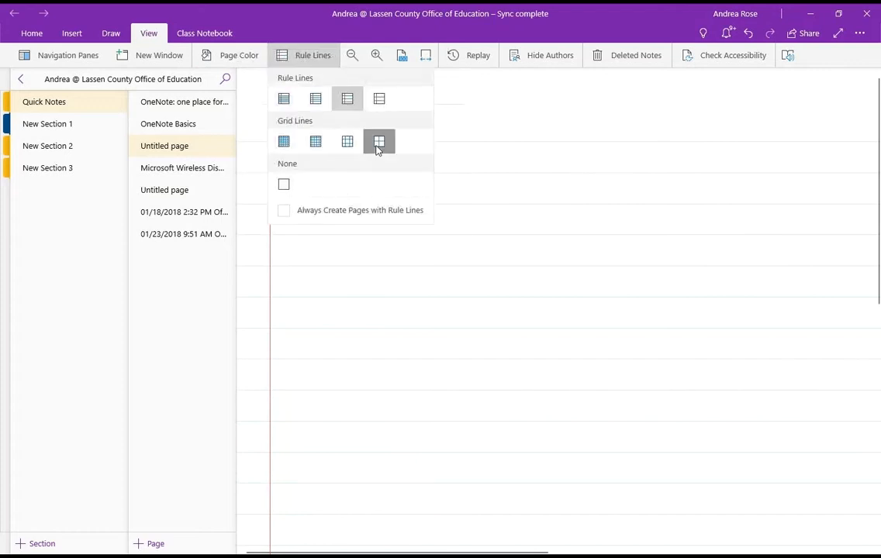
click(379, 141)
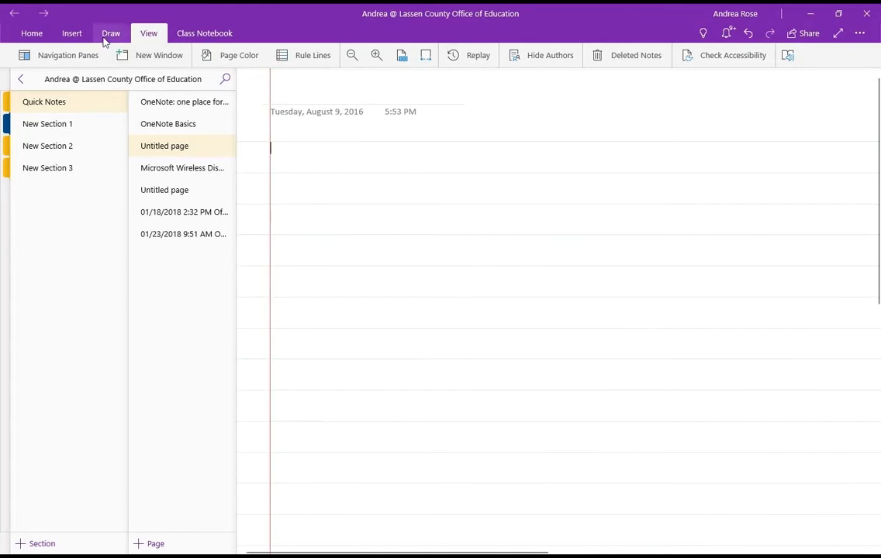
Step: Handwrite 2+5x=y² with the pen and bring up the Math pane for it
click(111, 33)
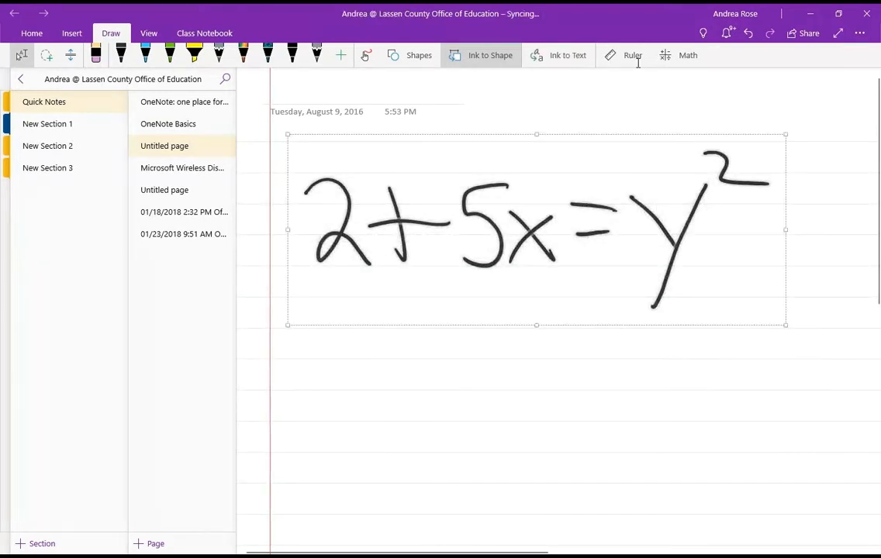
click(685, 55)
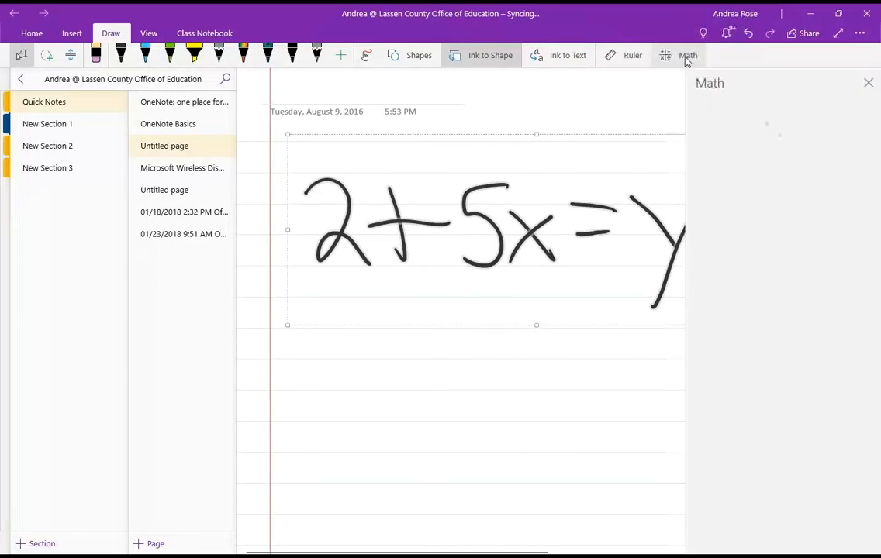
Step: Use Fix it to circle the misread 5 and choose its correct reading
click(689, 56)
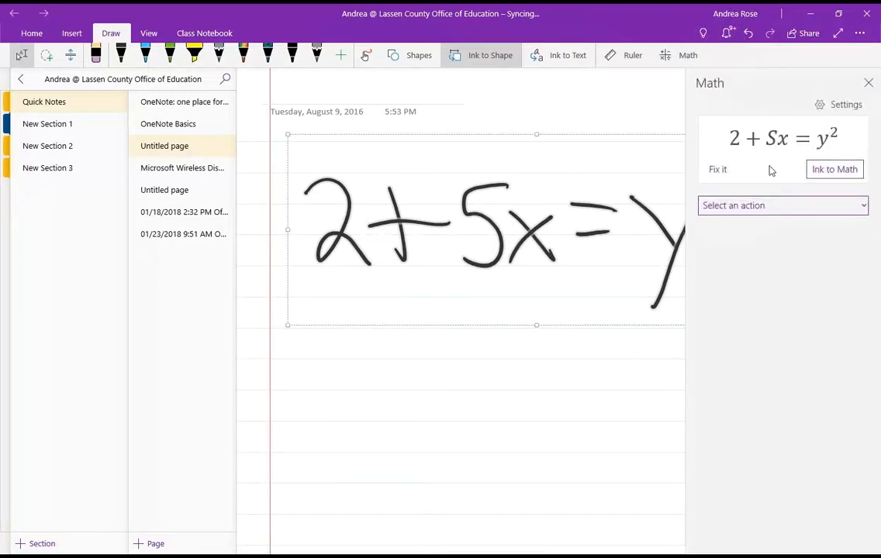
click(716, 169)
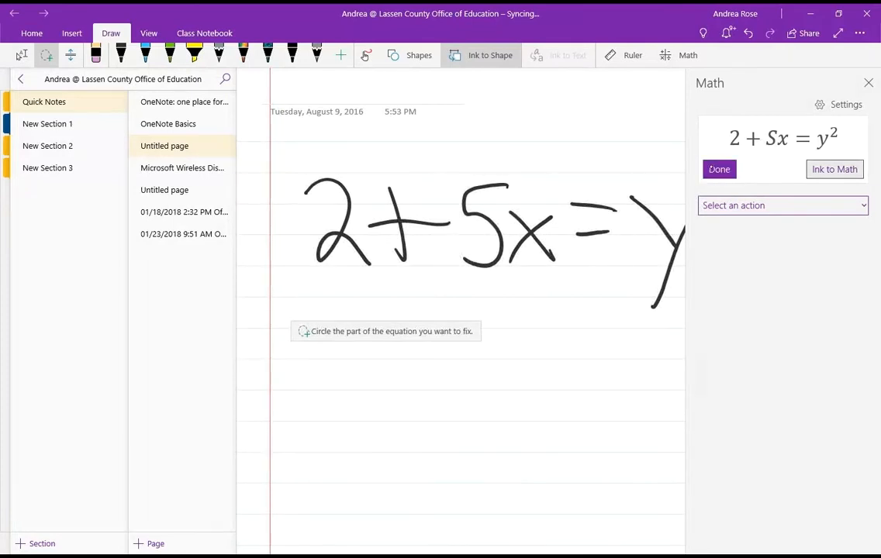
drag(481, 162, 478, 287)
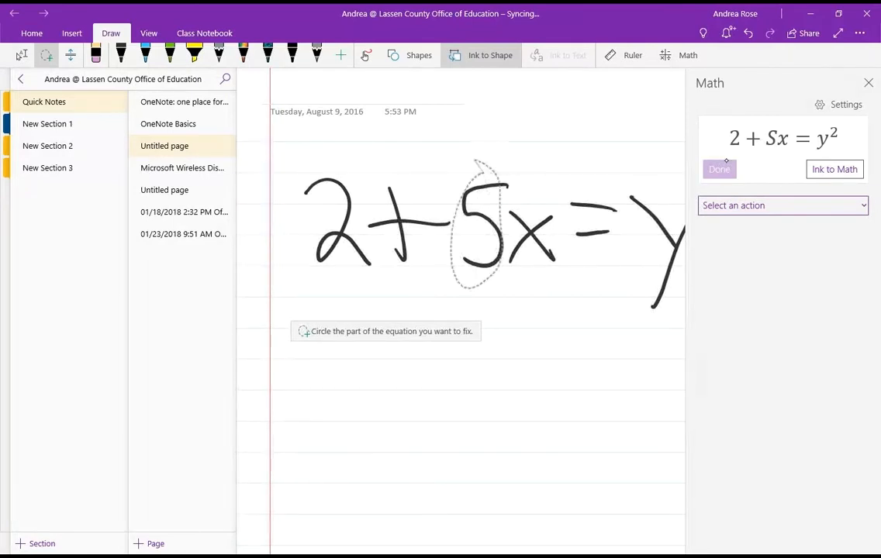
click(719, 169)
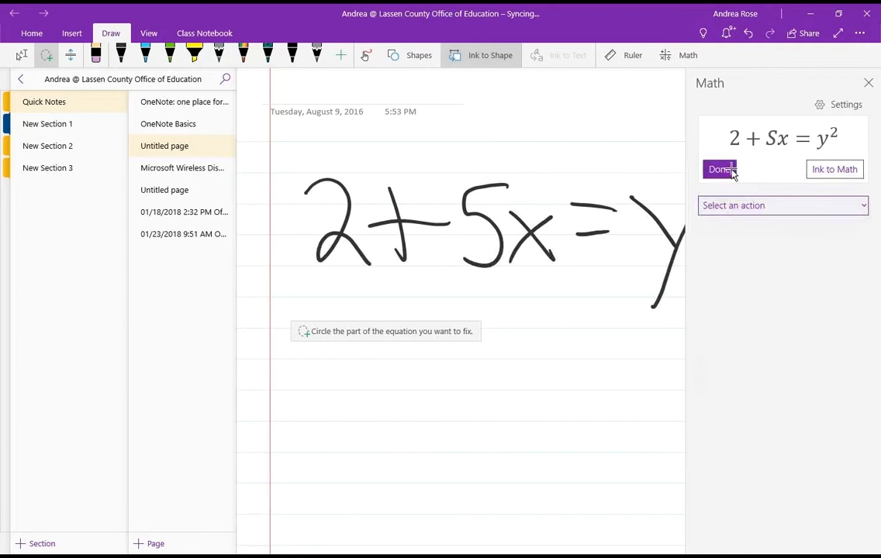
click(719, 169)
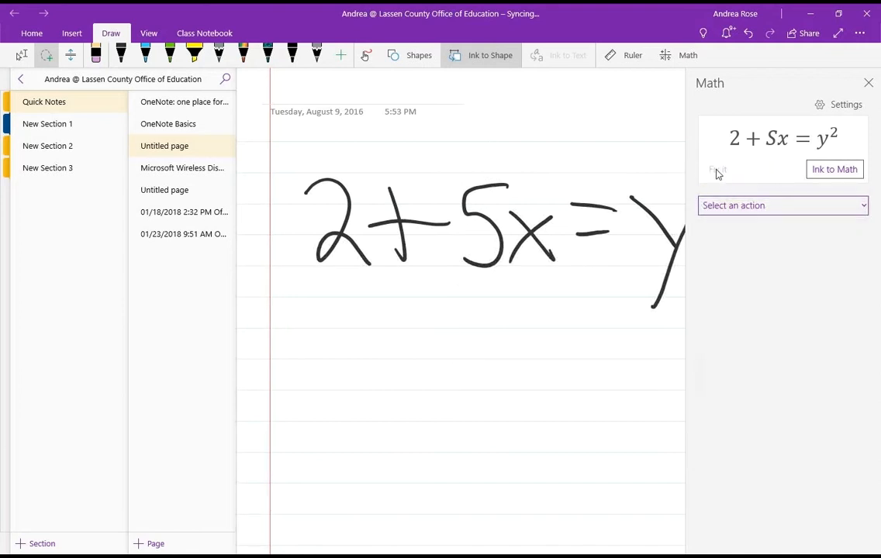
click(719, 169)
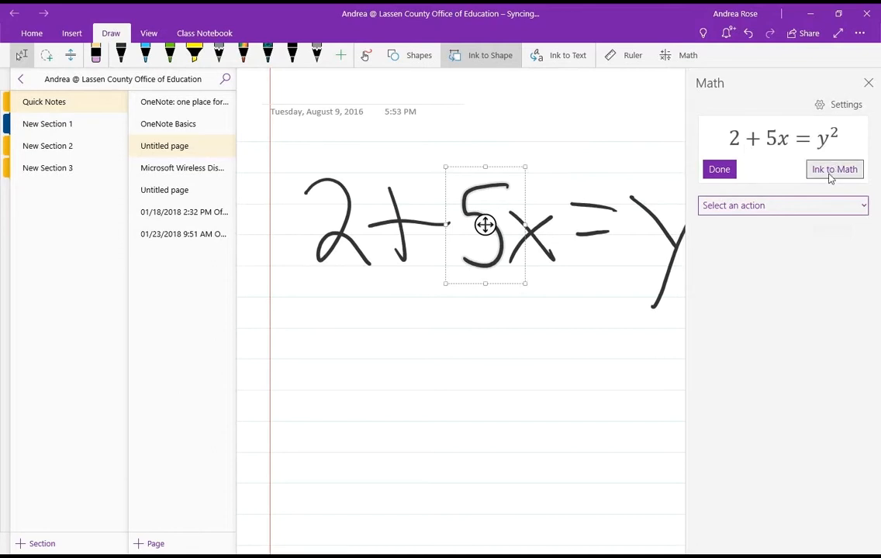
Step: Convert the corrected ink into the typed equation 2 + 5x = y²
click(834, 169)
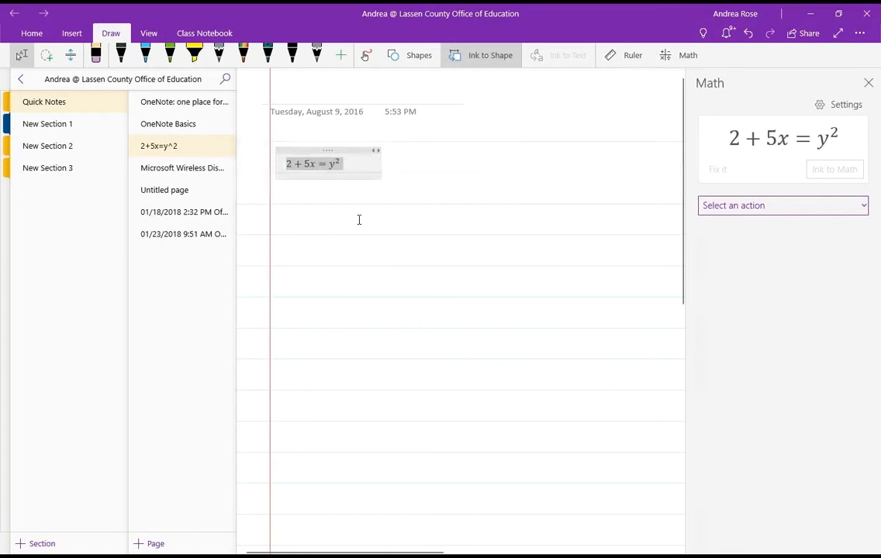
Step: Solve the equation for y and choose steps using the quadratic formula
click(781, 205)
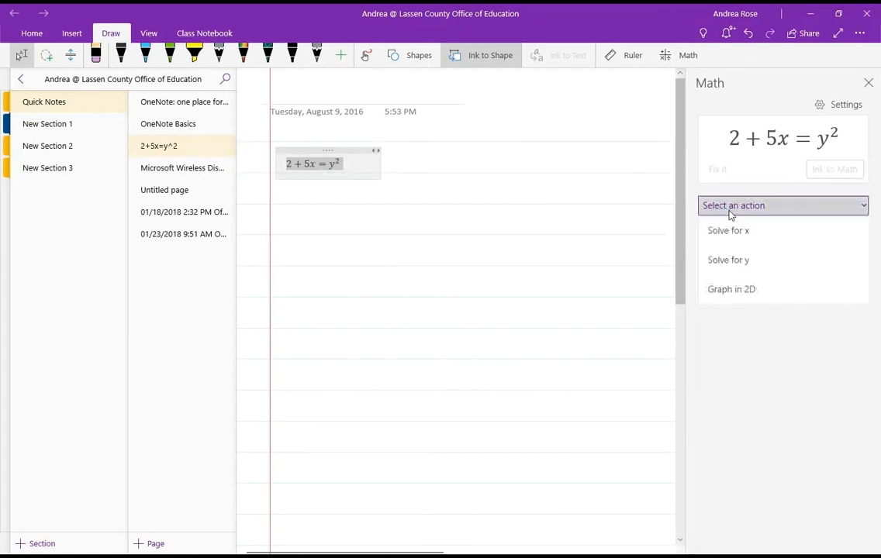
click(727, 260)
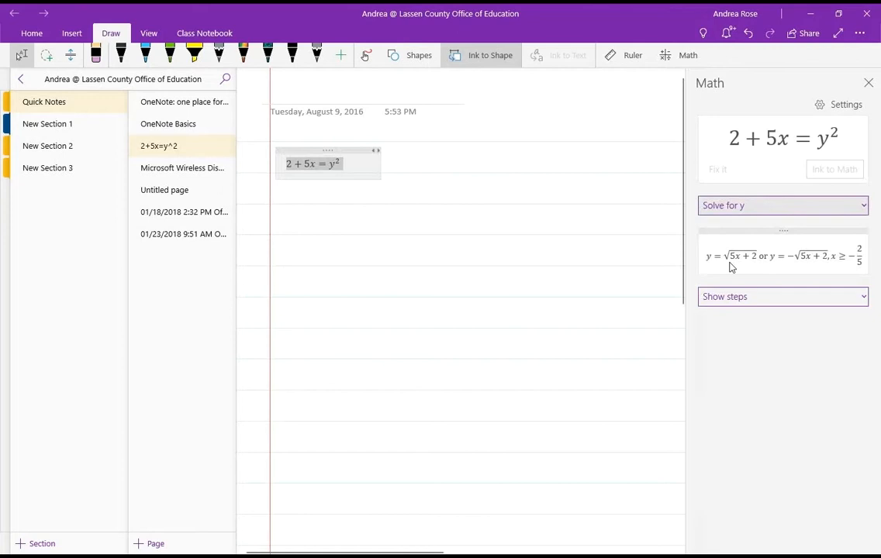
click(781, 296)
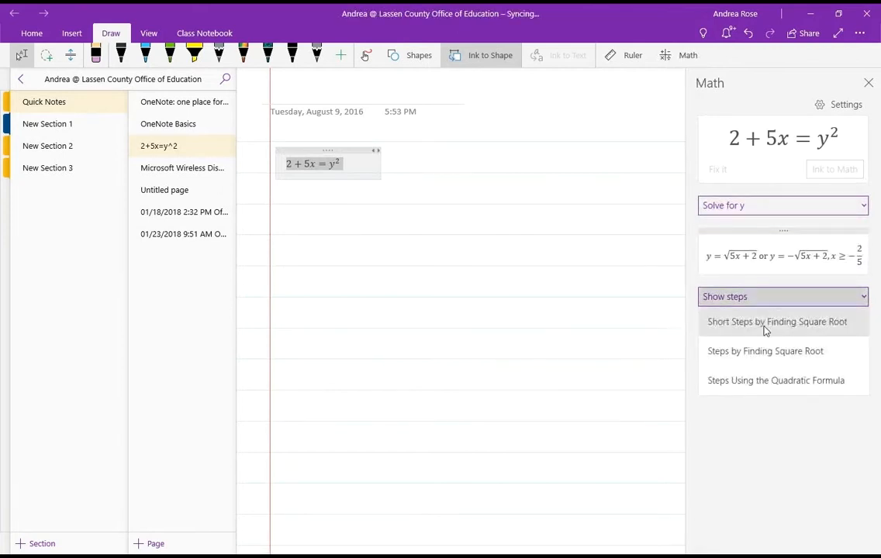
mouse_move(785, 350)
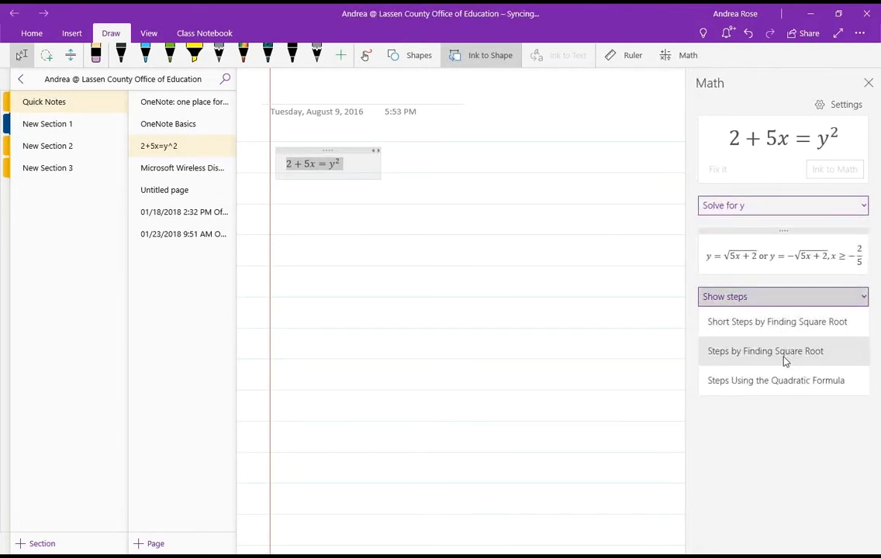
mouse_move(784, 388)
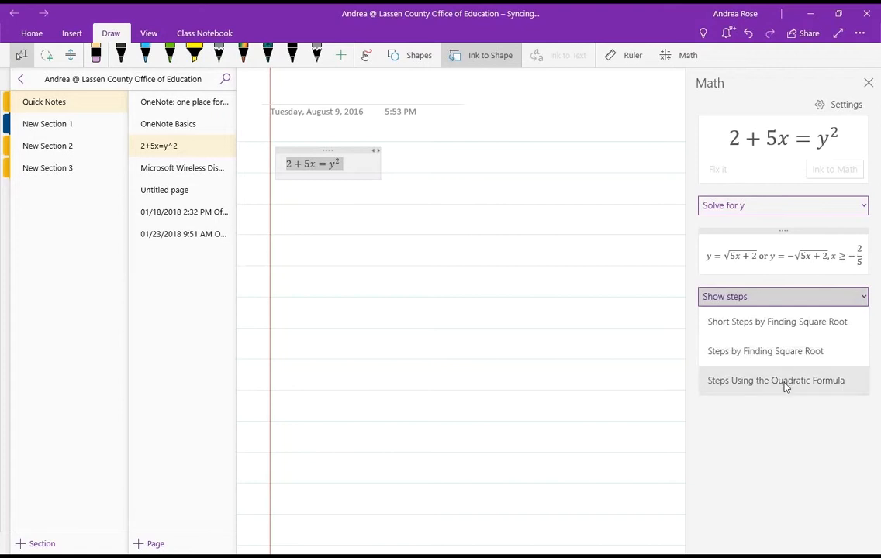
click(775, 380)
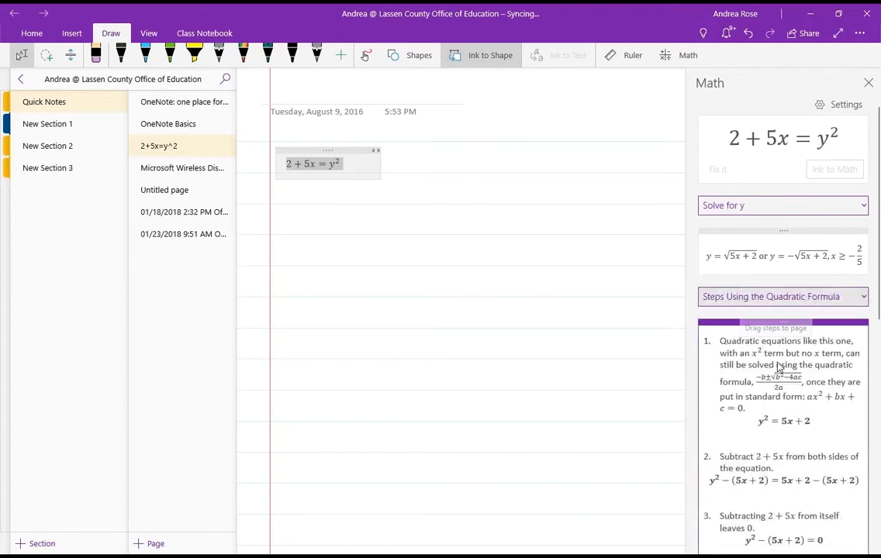
Step: Reselect the quadratic-formula step method so the solution steps appear on the page
click(781, 296)
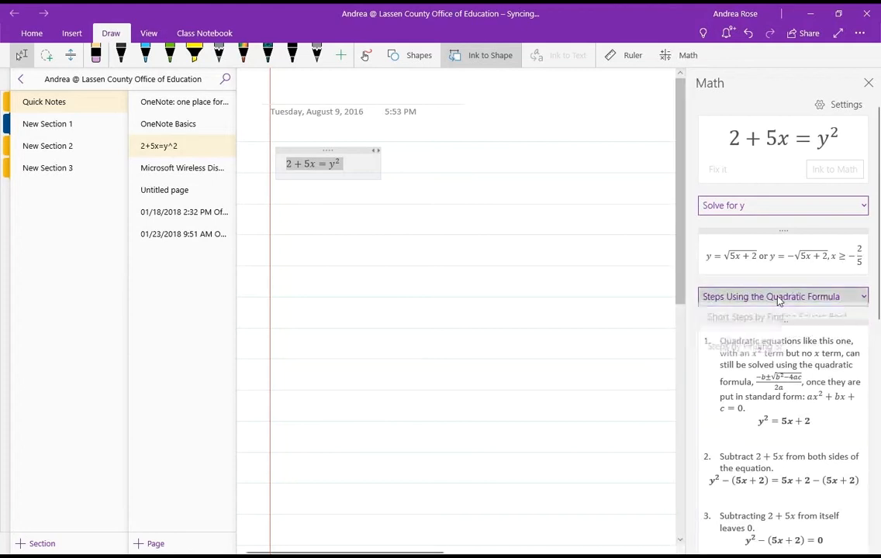
click(781, 296)
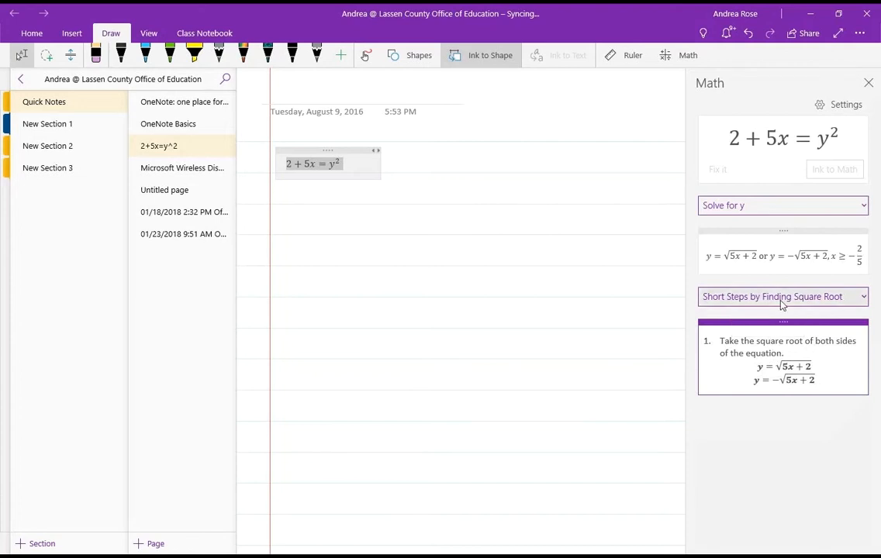
click(783, 296)
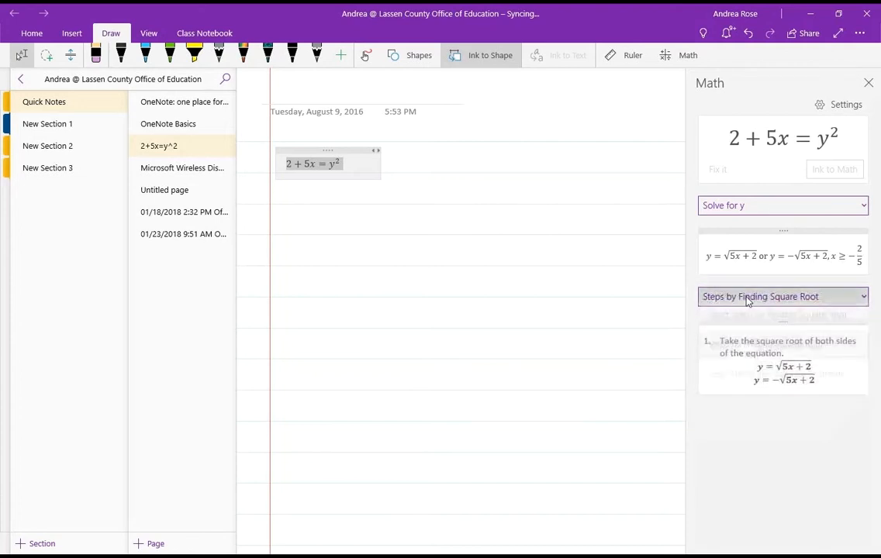
click(781, 296)
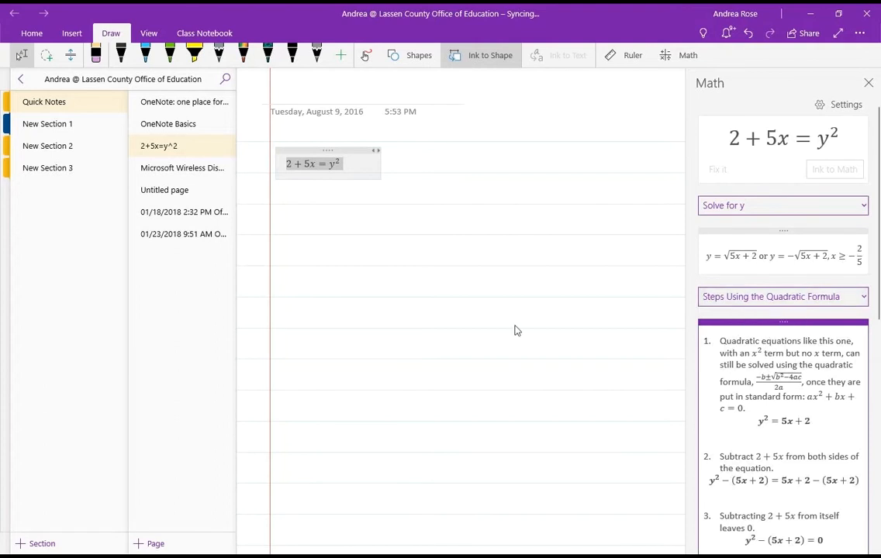
scroll(down, 3)
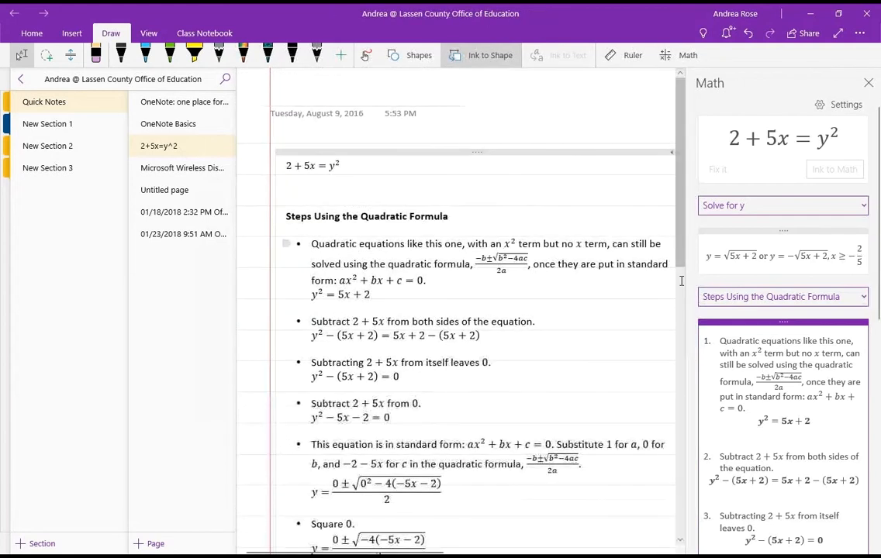
Step: Graph 2 + 5x = y² in 2D and insert the graph onto the page
click(782, 204)
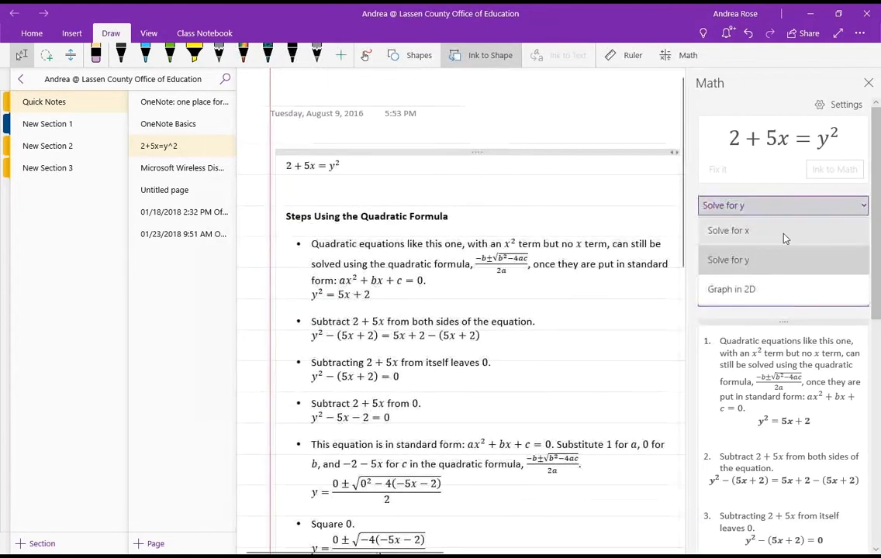
click(732, 289)
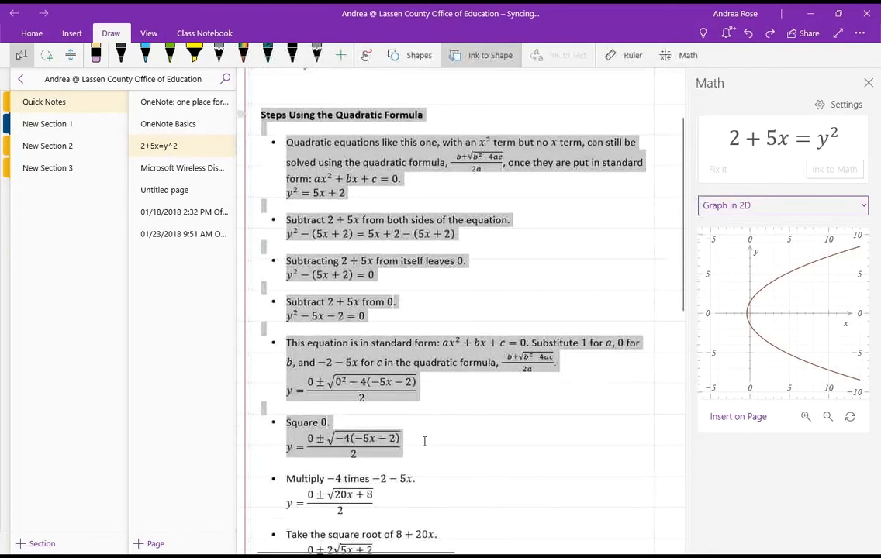
scroll(down, 3)
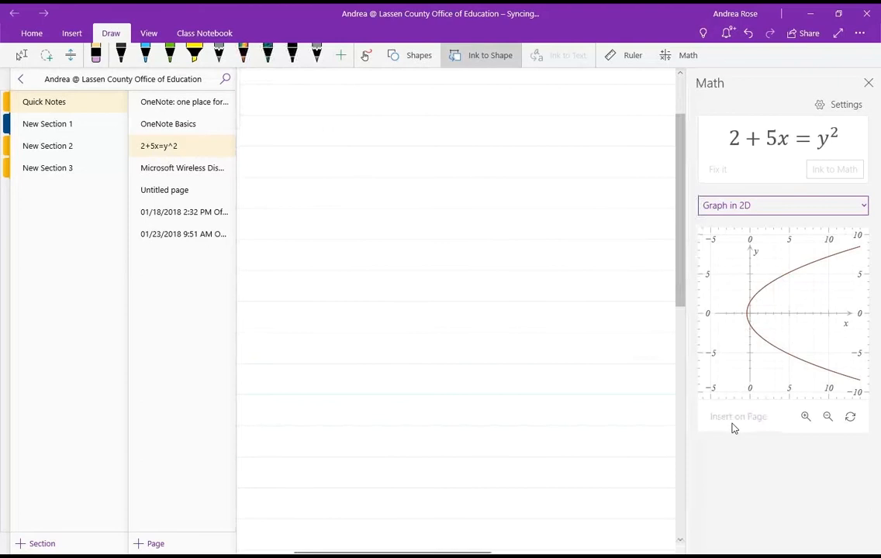
click(738, 415)
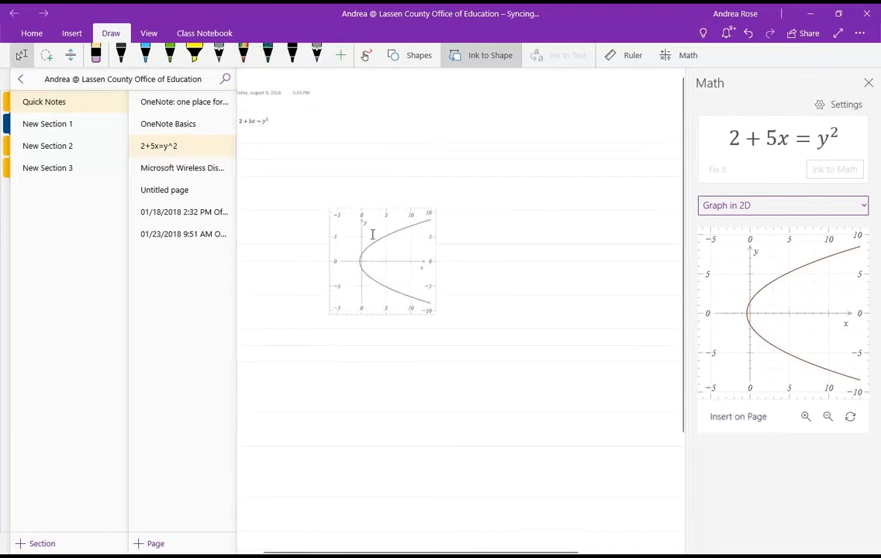
Step: Drag the graph to sit just below the equation and close the Math pane
scroll(down, 3)
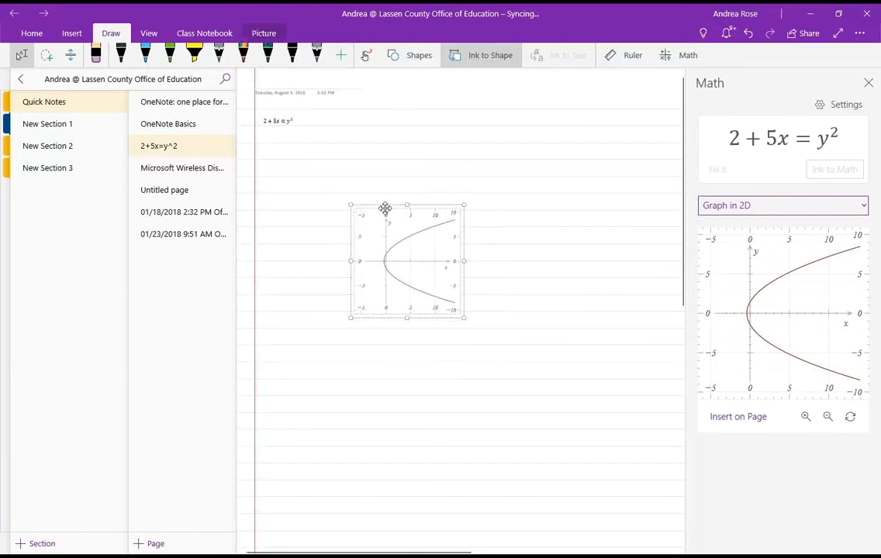
drag(384, 209, 353, 217)
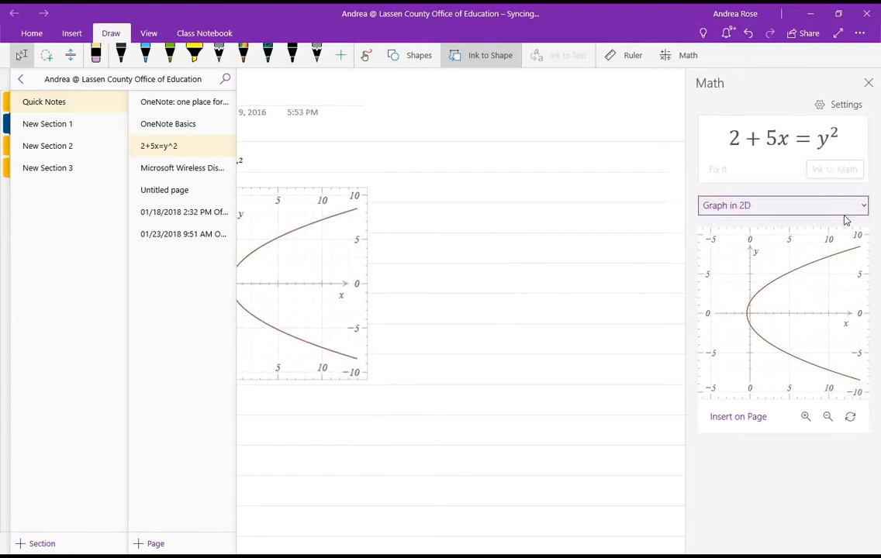
click(847, 104)
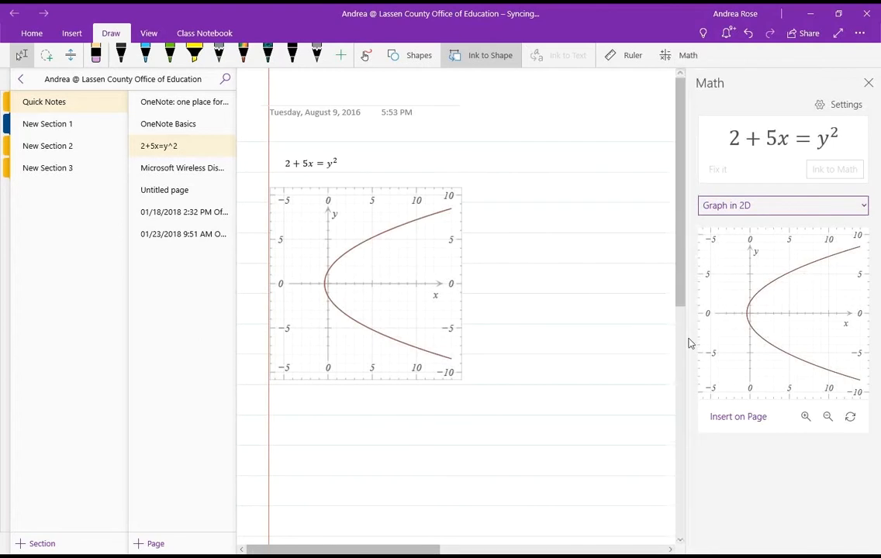
mouse_move(736, 111)
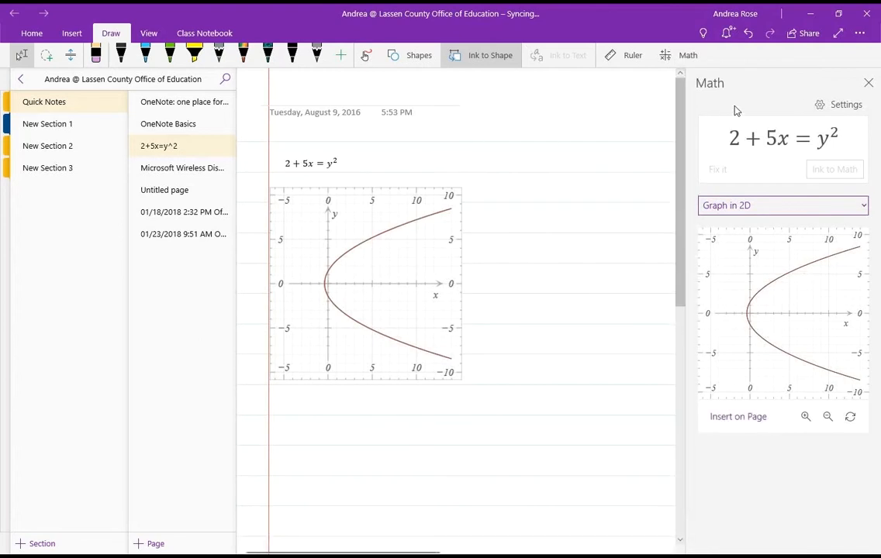
mouse_move(428, 78)
text(one)
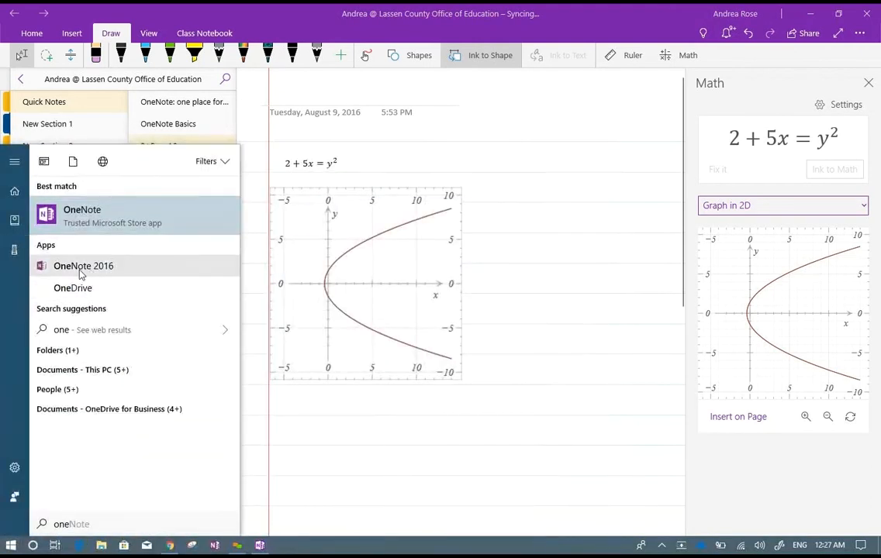
Step: Launch the OneNote 2016 desktop app from the Start menu results
click(84, 265)
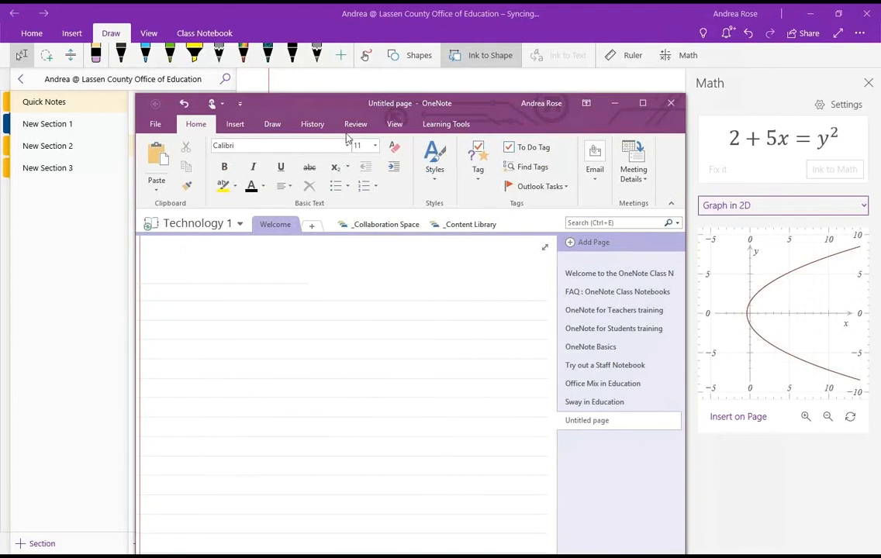
Step: Maximize OneNote and browse the Draw ribbon's Pens gallery without choosing a pen
click(273, 124)
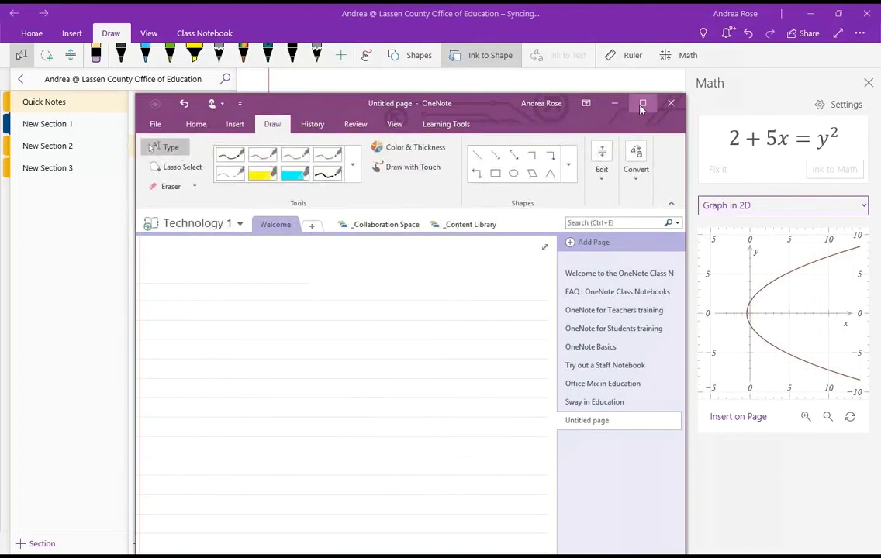
click(642, 102)
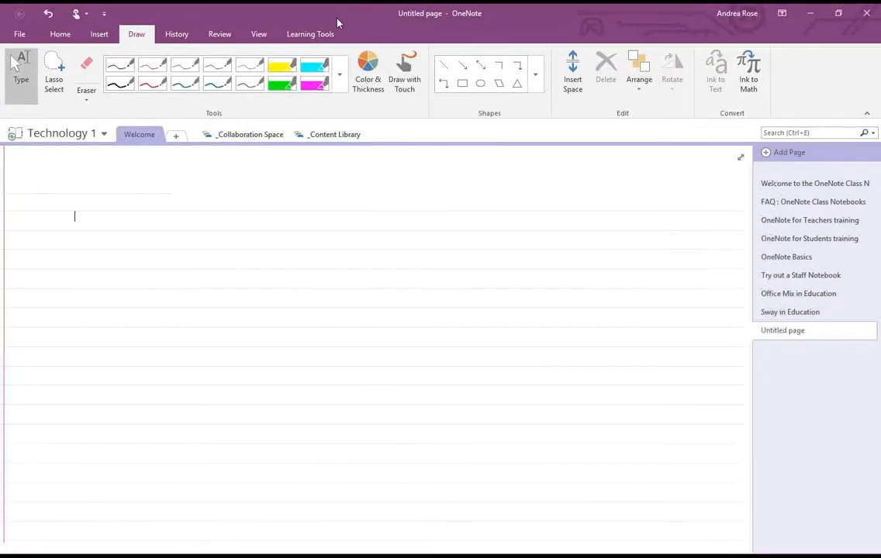
click(338, 74)
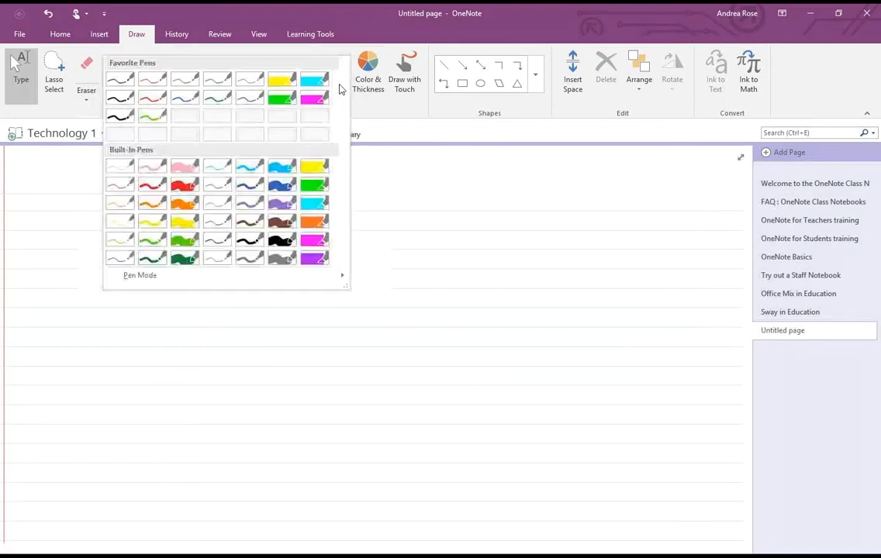
click(139, 276)
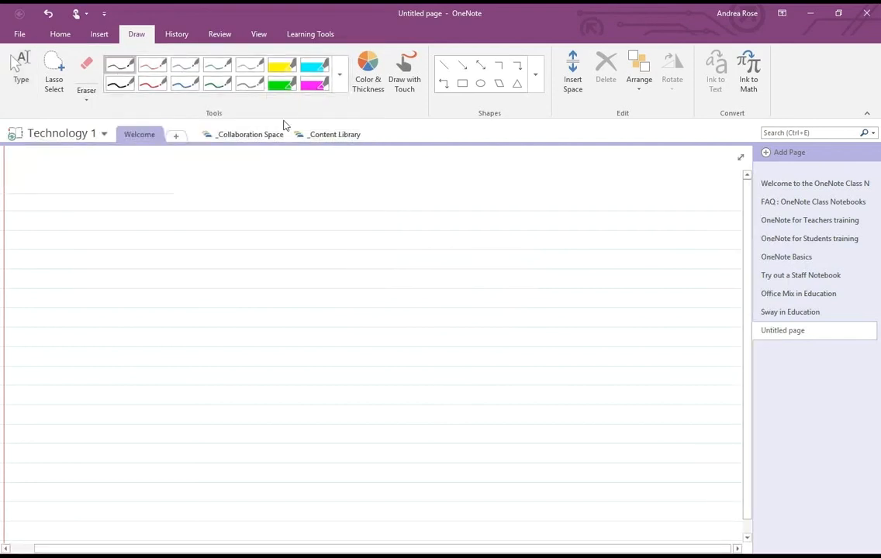
mouse_move(87, 70)
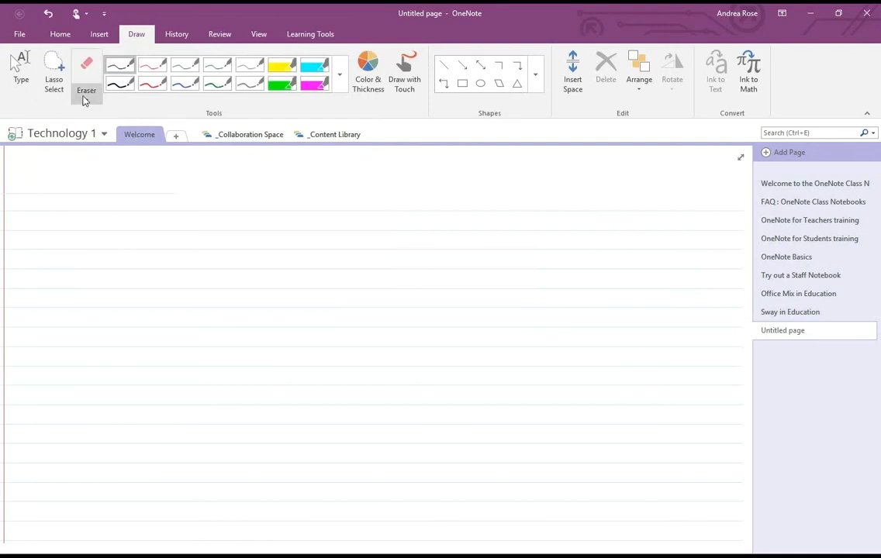
click(87, 77)
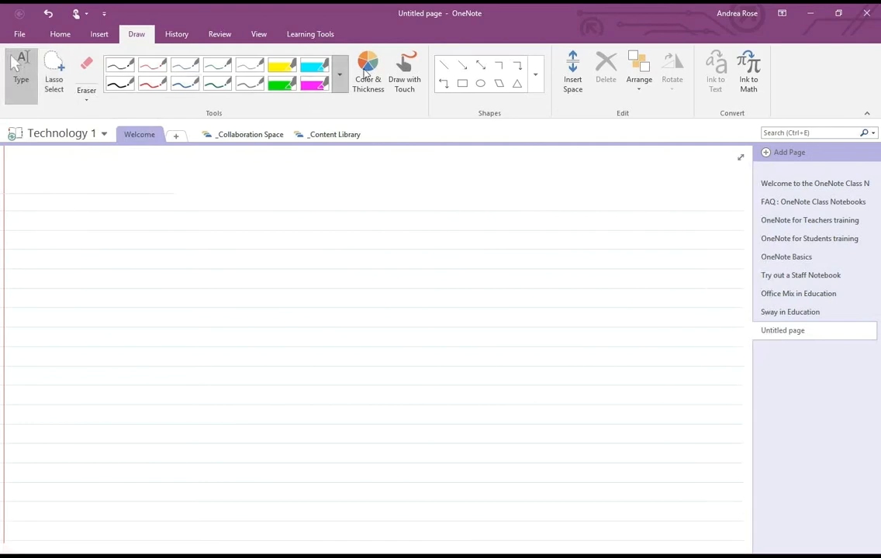
Step: Preview Color & Thickness, the Shapes gallery and the Arrange menu, leaving all unchanged
click(367, 69)
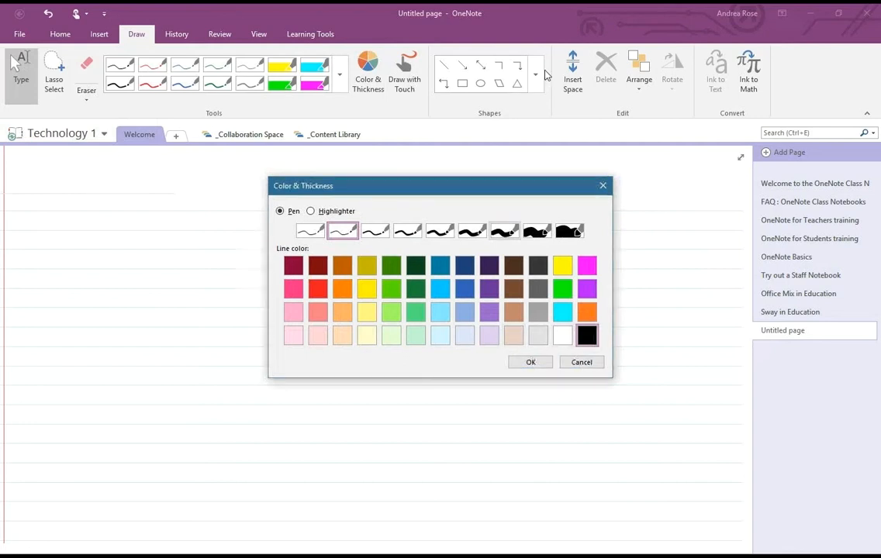
click(531, 362)
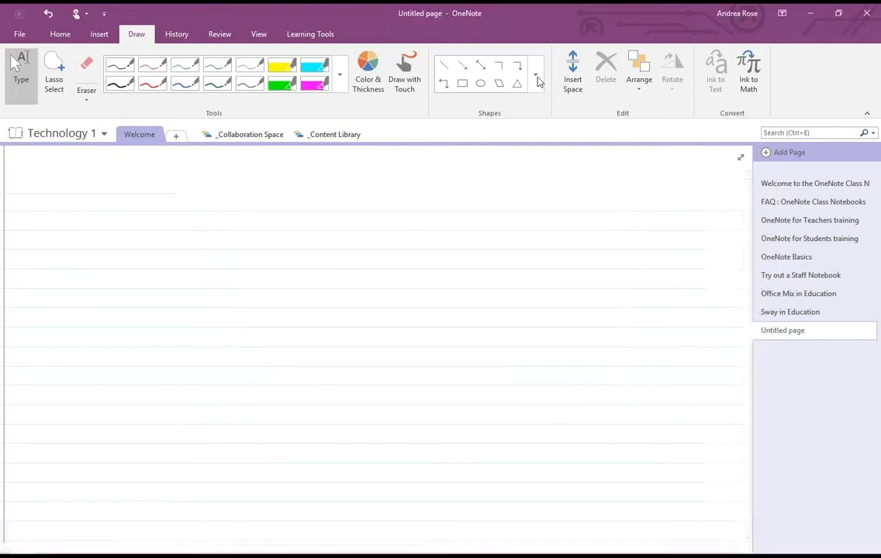
click(537, 81)
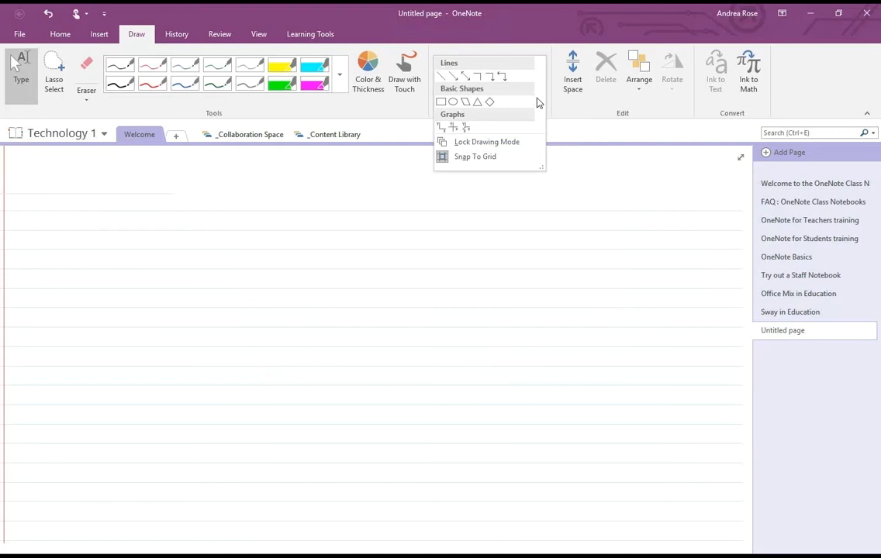
mouse_move(440, 127)
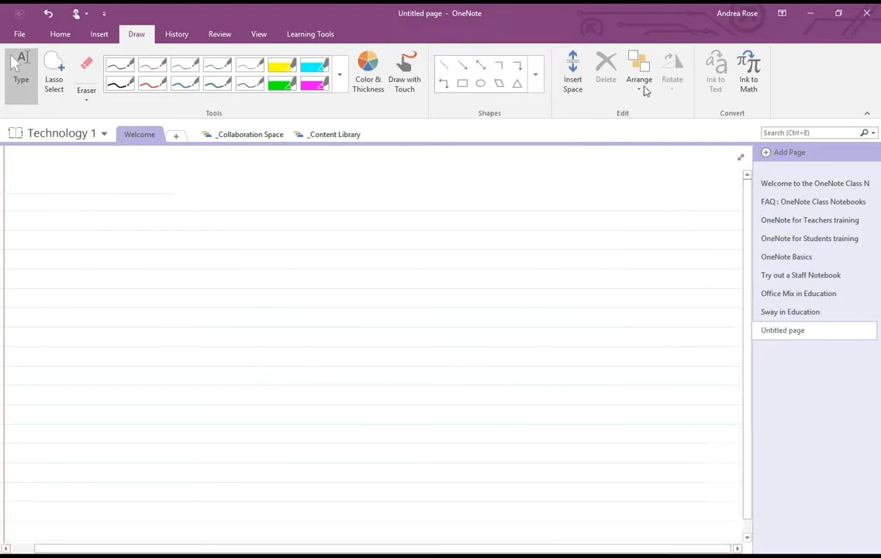
click(639, 79)
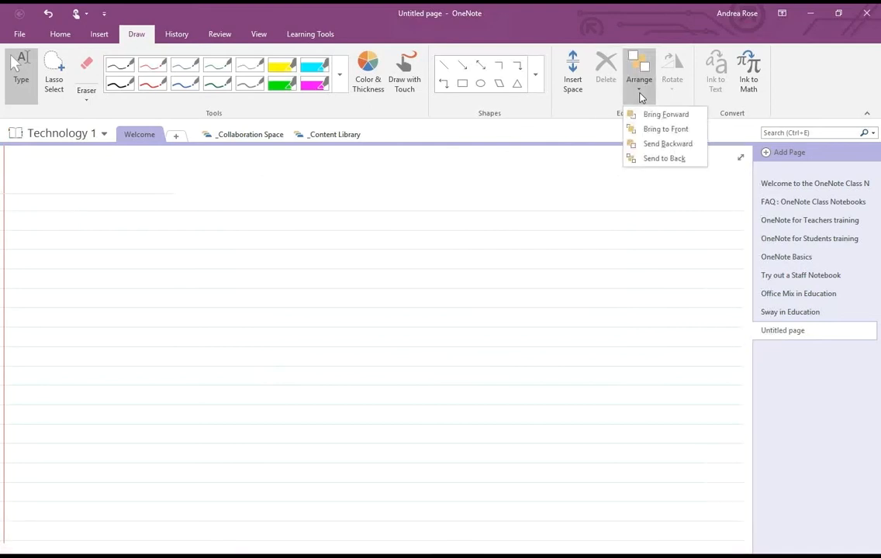
mouse_move(775, 84)
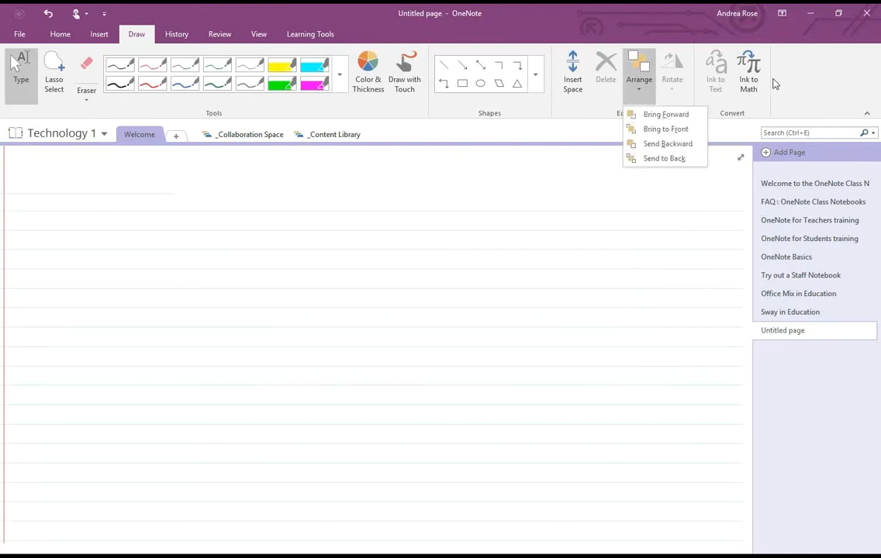
mouse_move(605, 70)
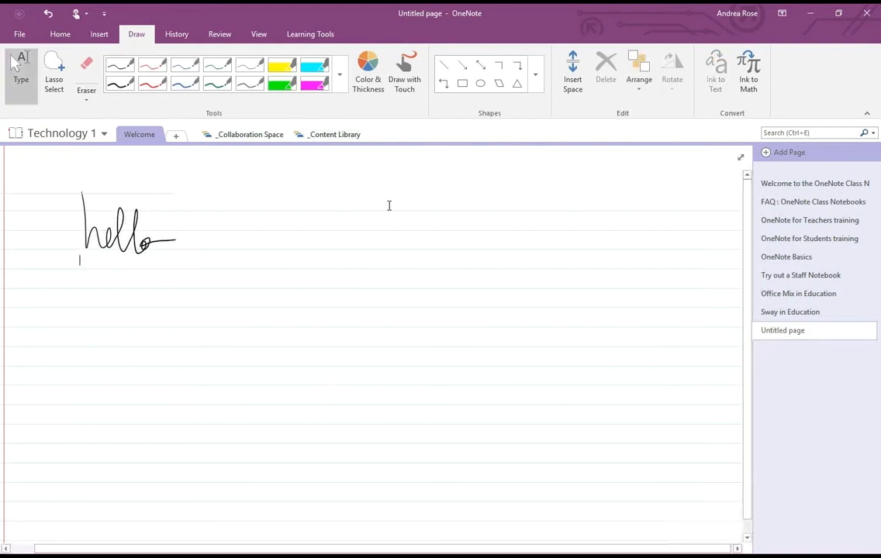
mouse_move(68, 149)
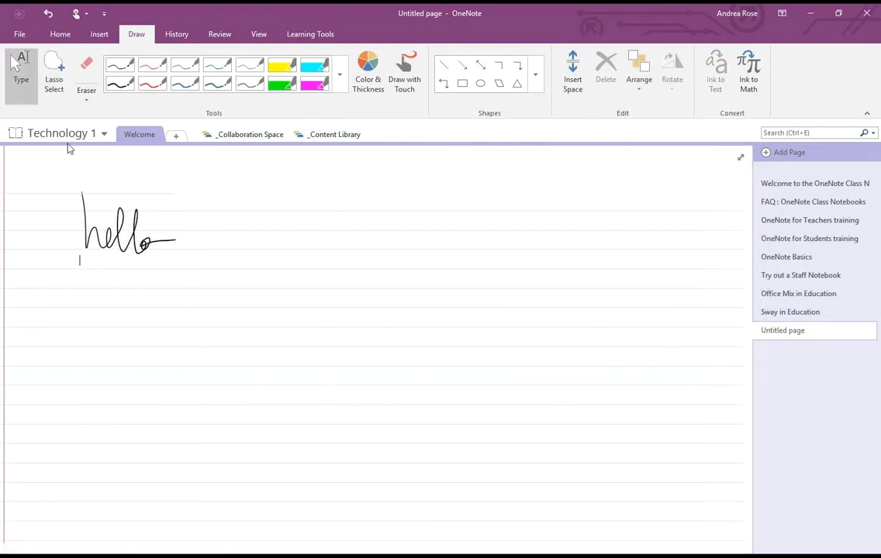
Step: Lasso-select the handwritten 'hello' ink on the page
click(53, 74)
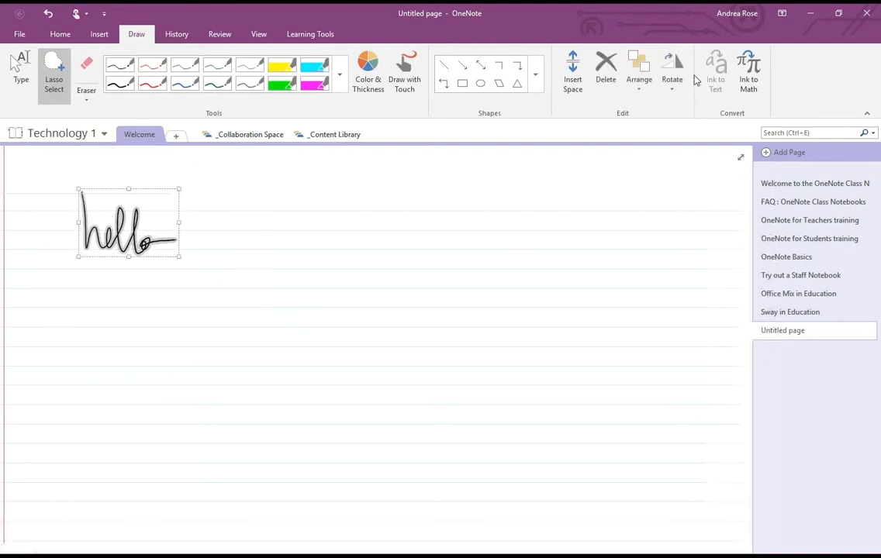
right_click(140, 240)
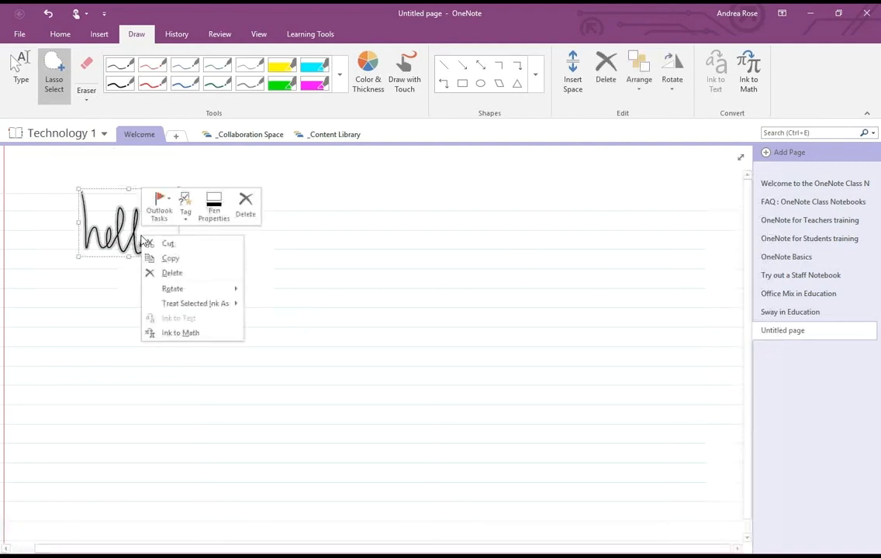
click(387, 348)
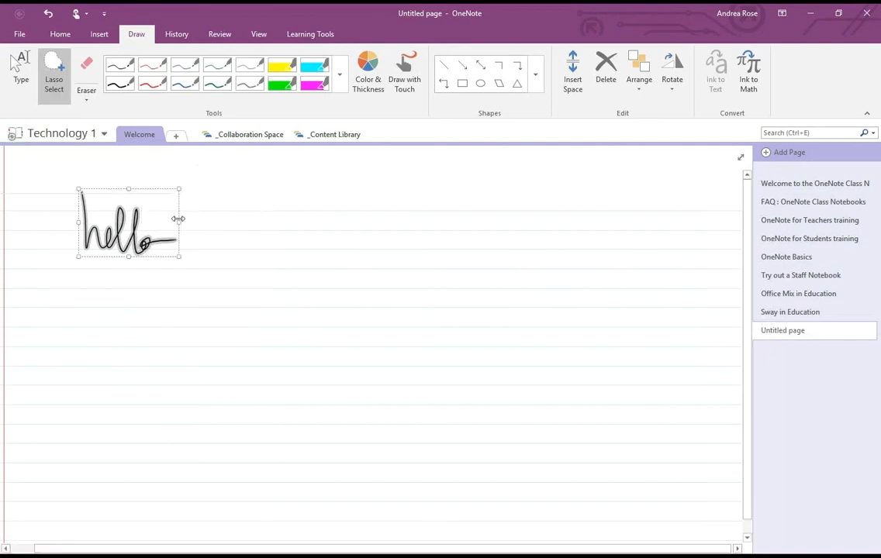
click(604, 70)
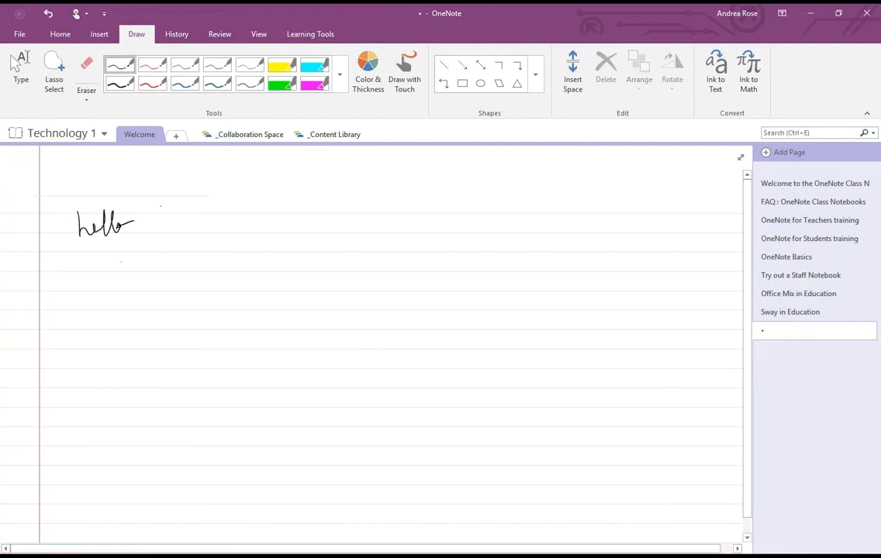
Step: Handwrite 'hello' and convert it with Ink to Text, making 'hello' the page title
click(713, 74)
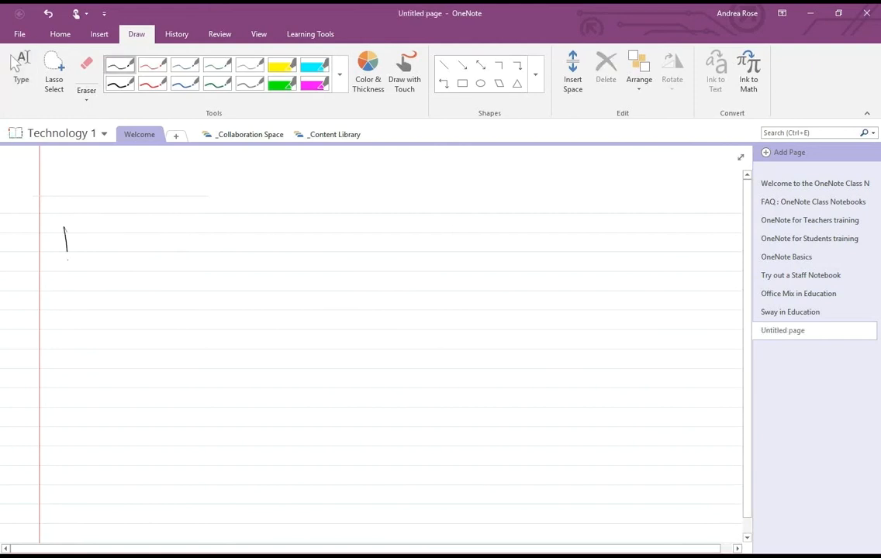
drag(65, 240, 124, 256)
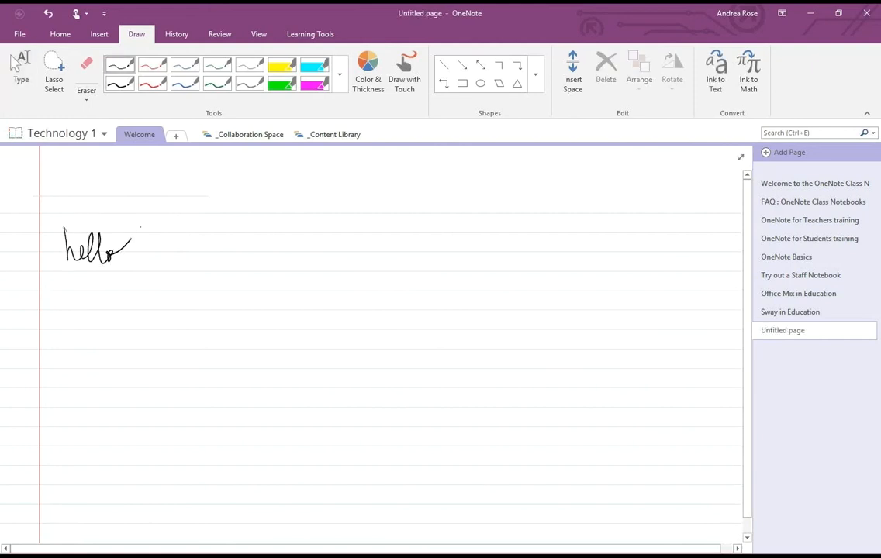
click(715, 70)
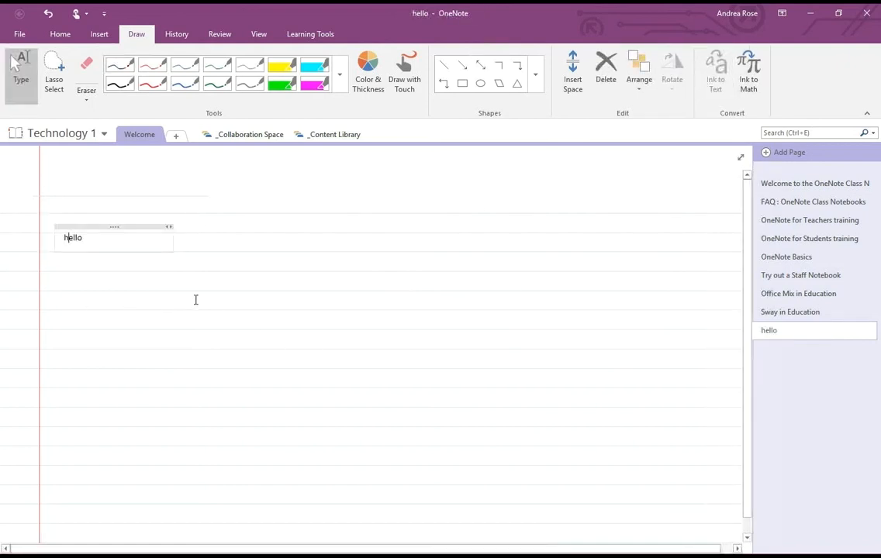
mouse_move(390, 346)
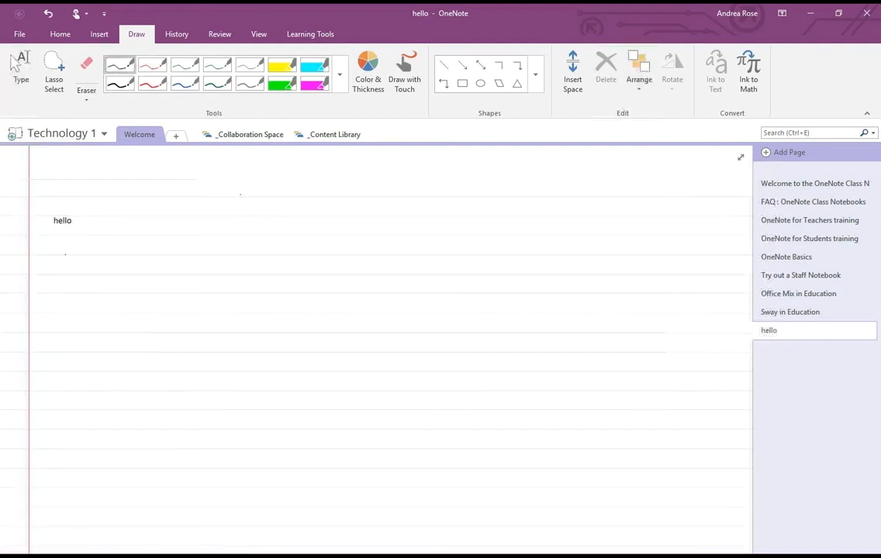
Step: Handwrite 'meeting notes' below hello and convert it to typed text with Ink to Text
drag(58, 263, 143, 256)
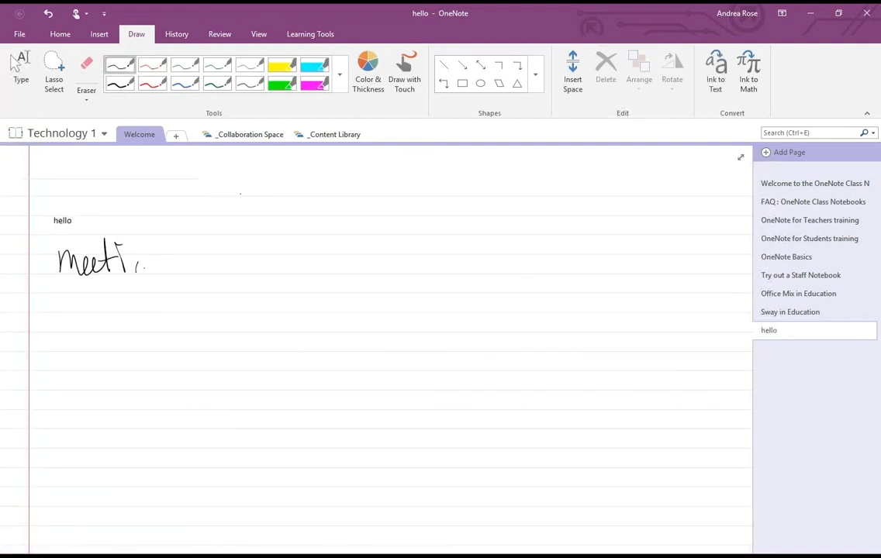
drag(142, 266, 245, 260)
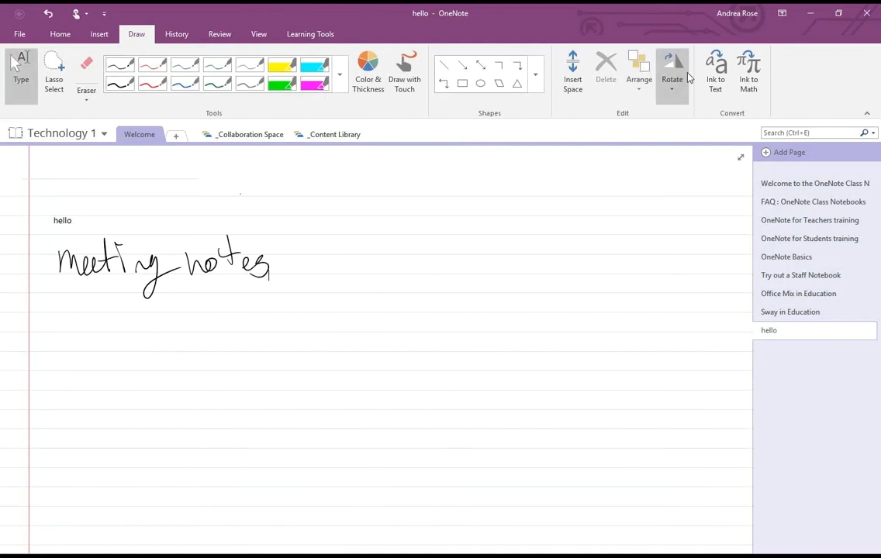
click(713, 75)
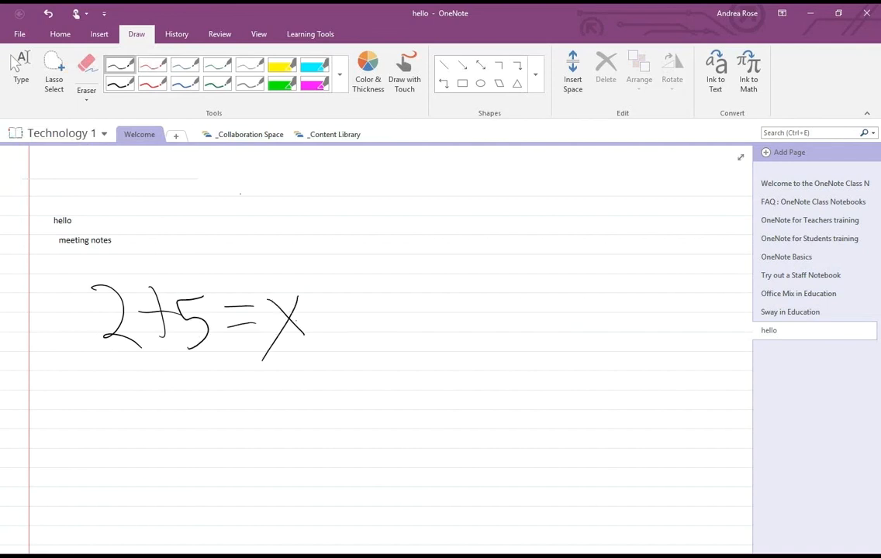
Step: Convert the handwritten 2+5=x into a typed equation with Ink to Math
click(747, 70)
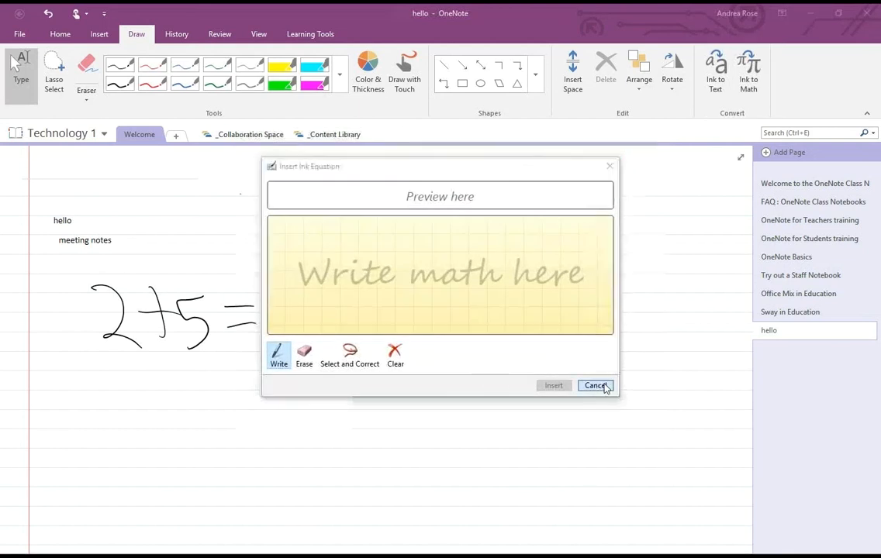
click(596, 384)
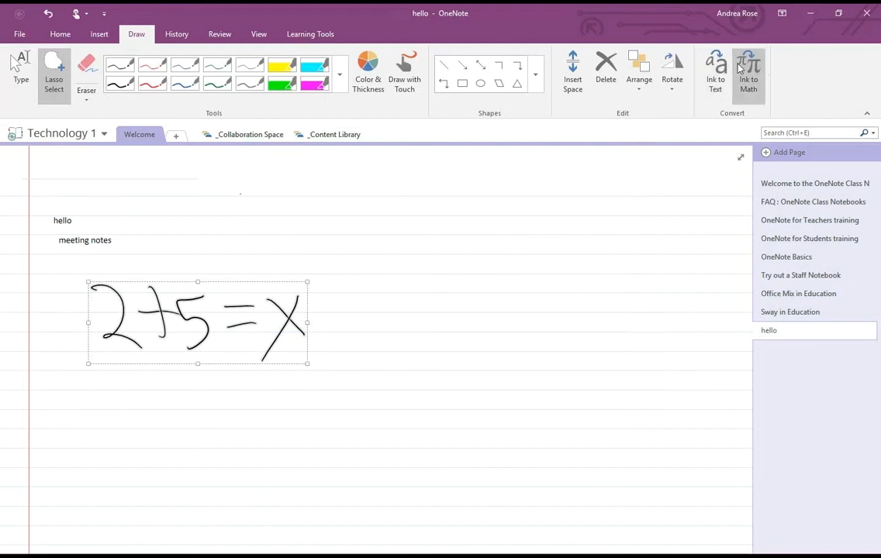
click(747, 69)
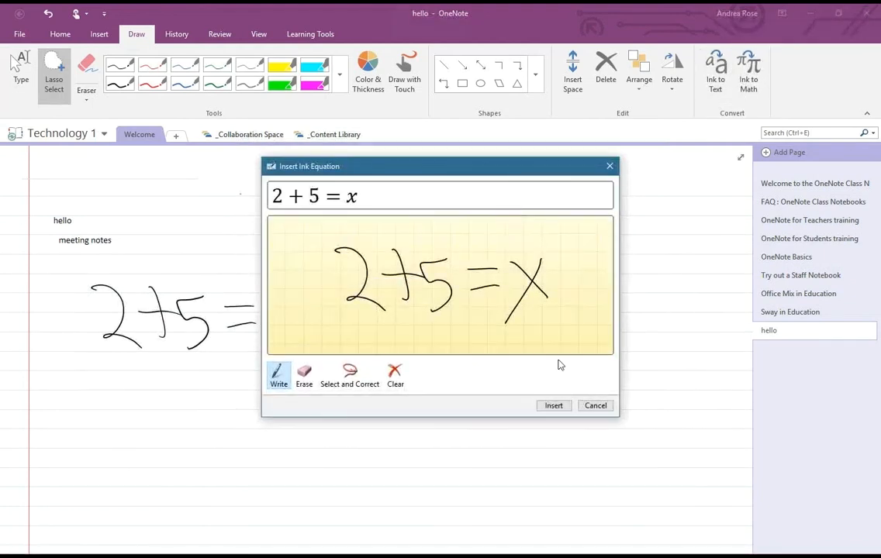
click(552, 406)
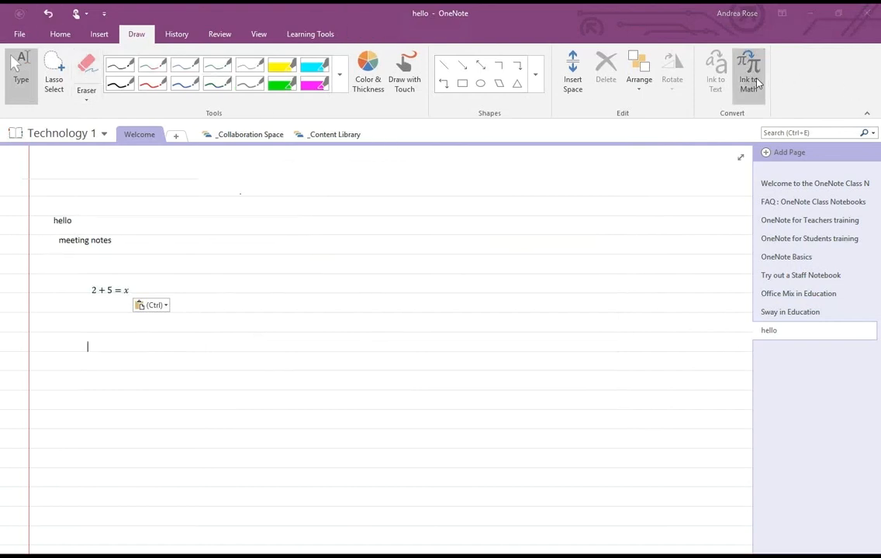
Step: Insert a second 2 + 5 = x equation via Ink to Math and show it in linear form
click(747, 74)
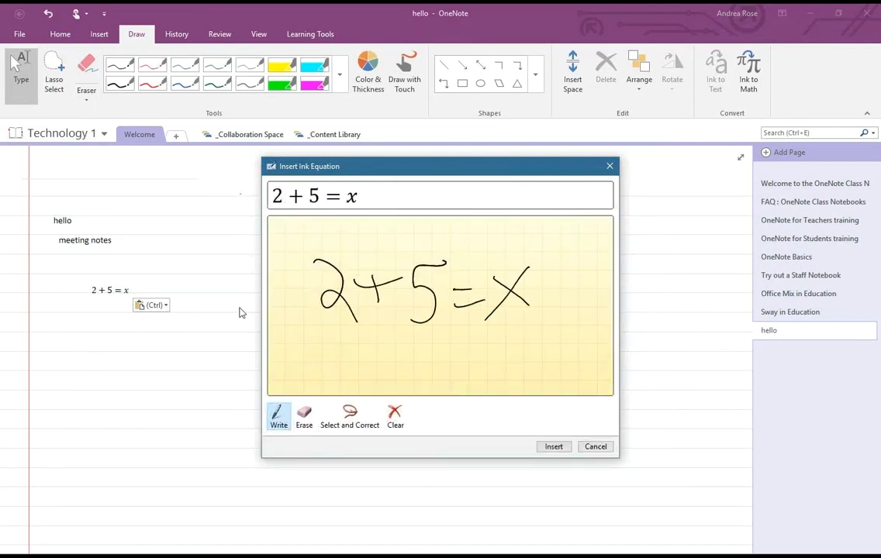
click(554, 446)
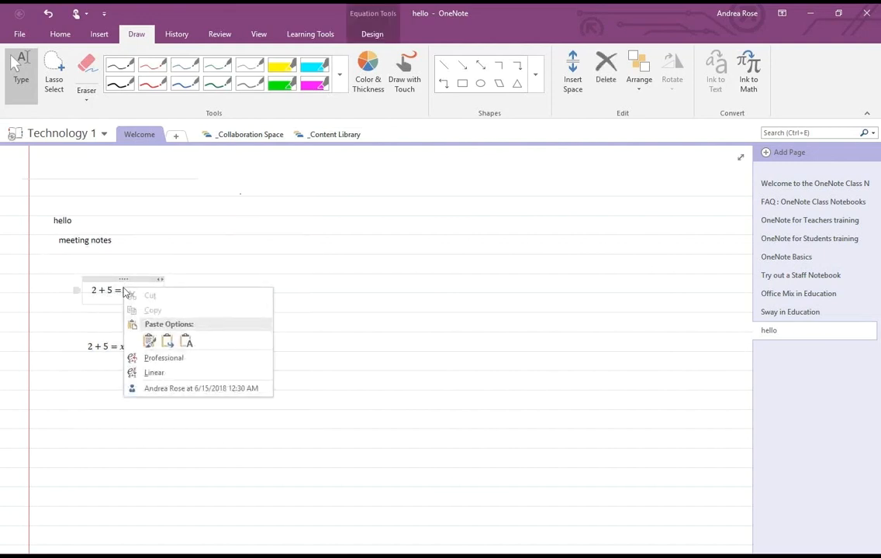
mouse_move(164, 357)
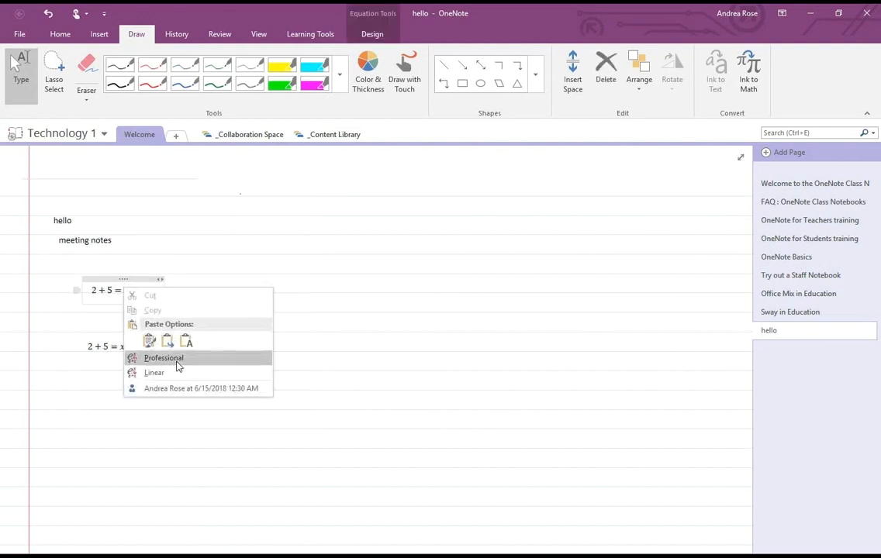
mouse_move(153, 372)
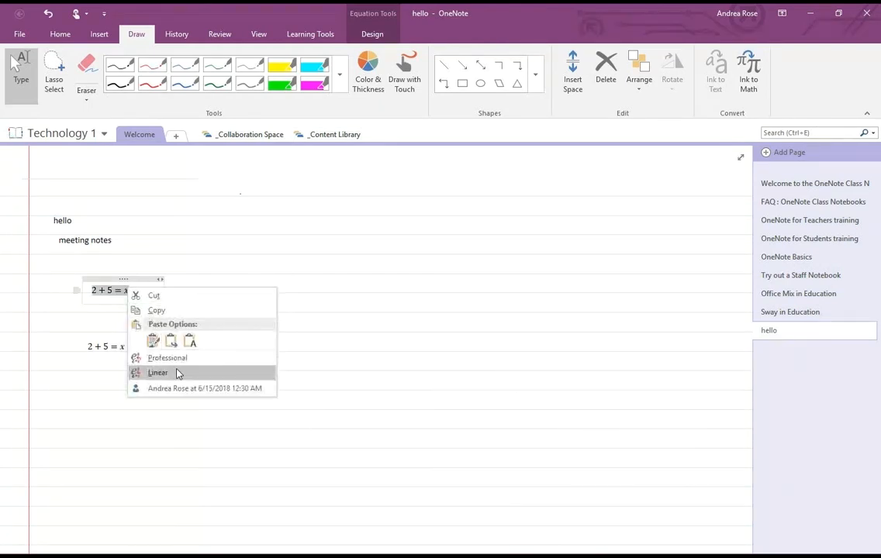
click(158, 372)
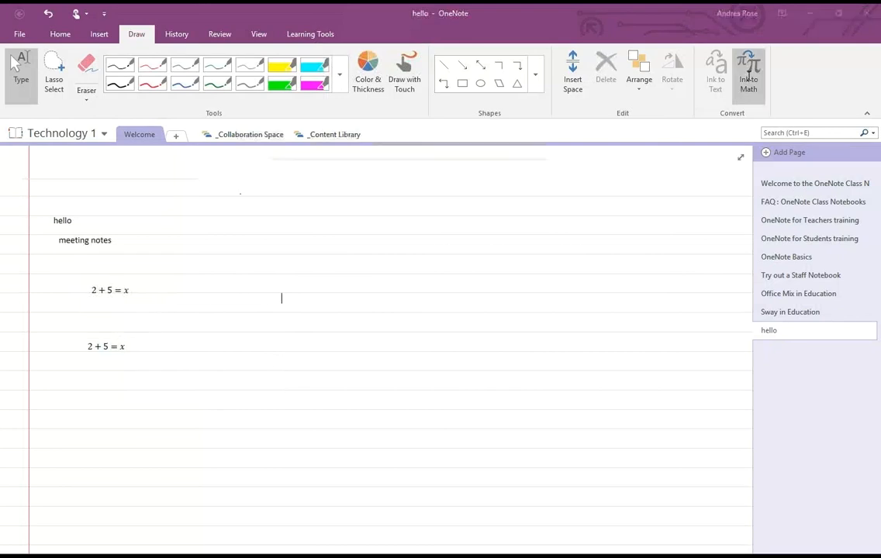
Step: Insert an Ink to Math fraction, ax over √(1/2 + 4y), beside the first equation
click(747, 74)
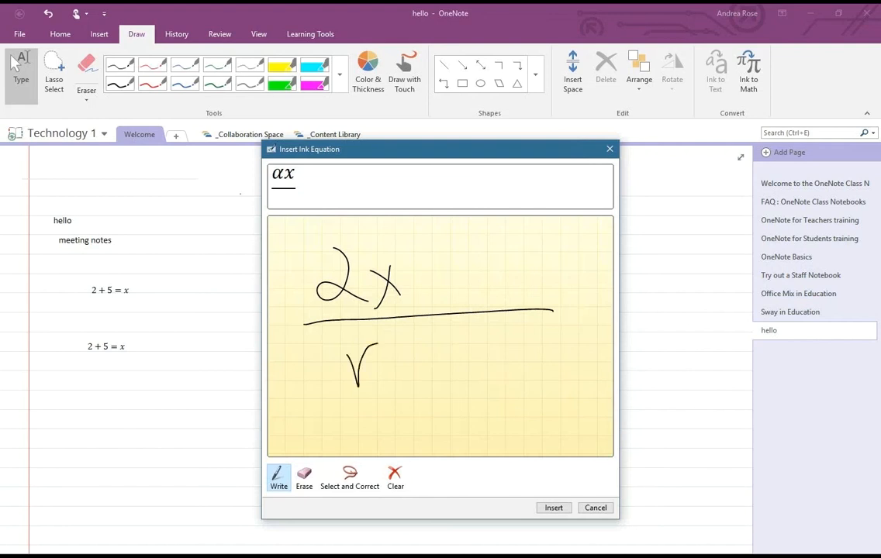
drag(375, 341, 434, 395)
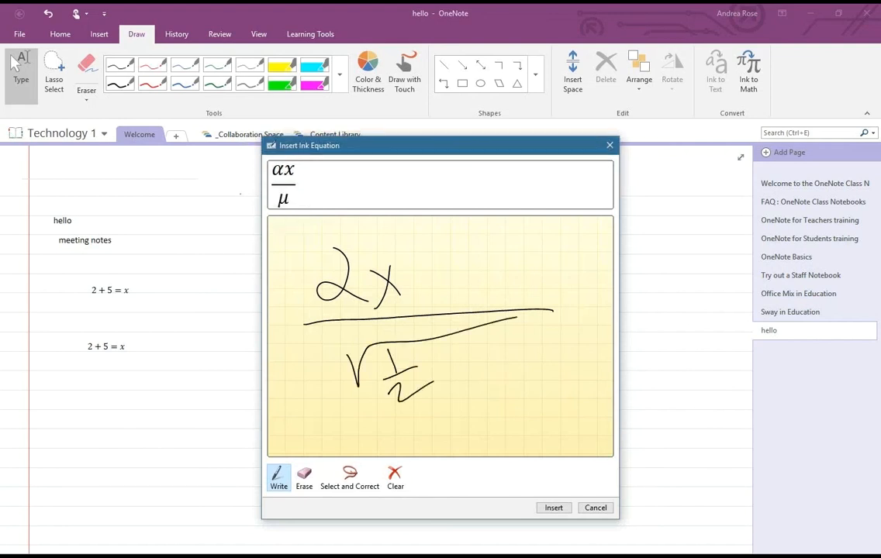
drag(422, 345, 488, 379)
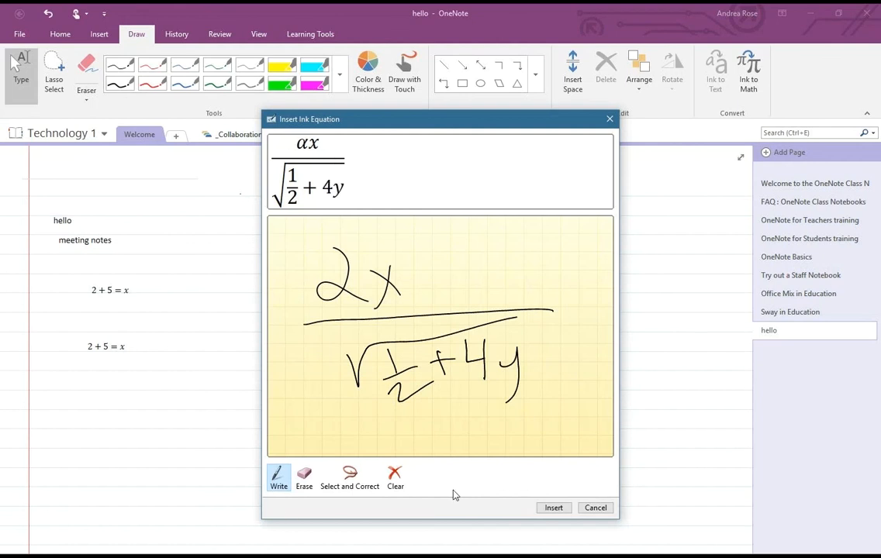
click(551, 509)
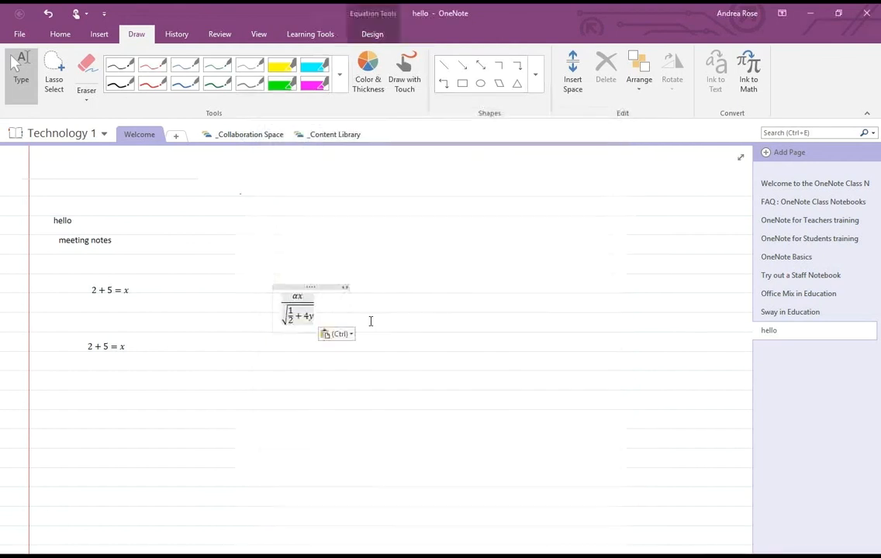
Step: Toggle the fraction equation to Linear and back to Professional form, then finish editing
click(336, 333)
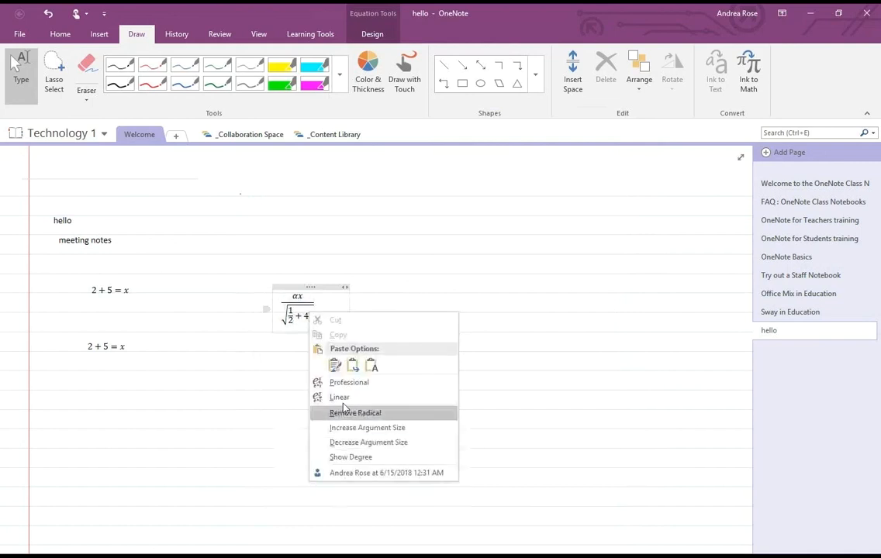
click(355, 412)
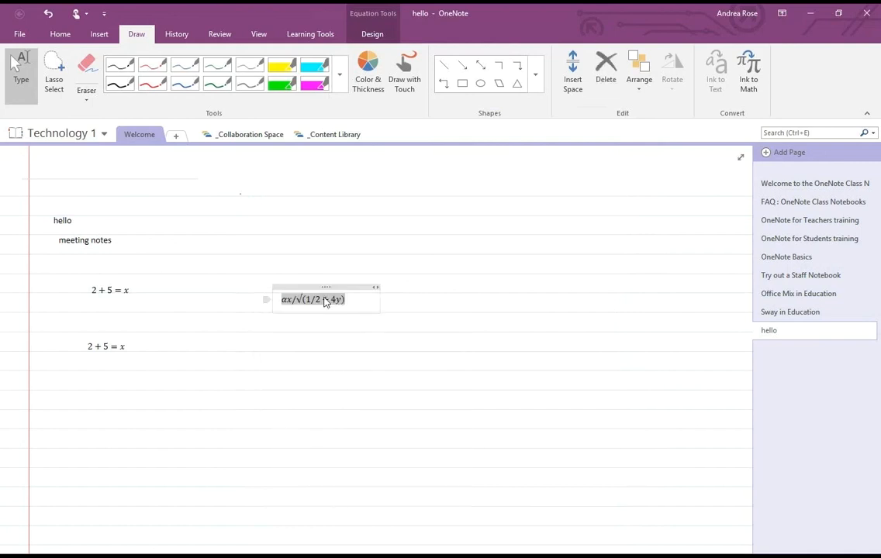
click(619, 329)
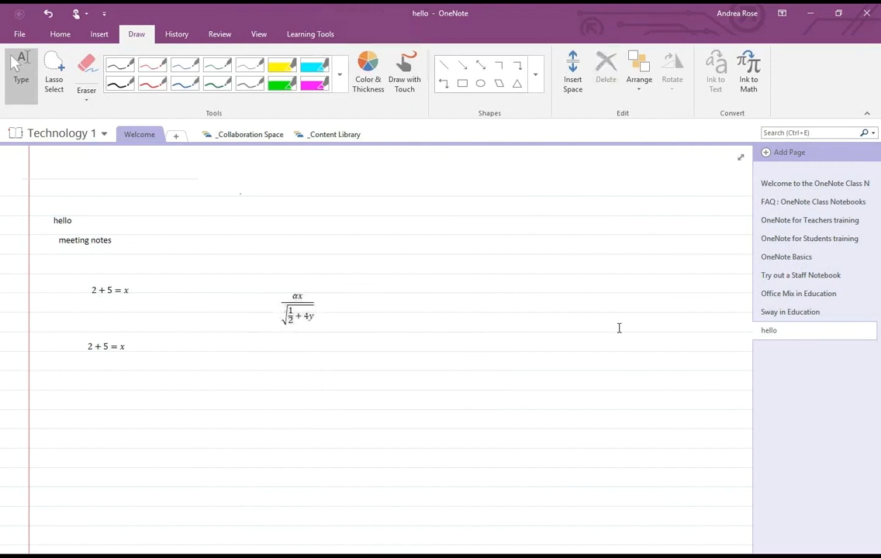
mouse_move(400, 267)
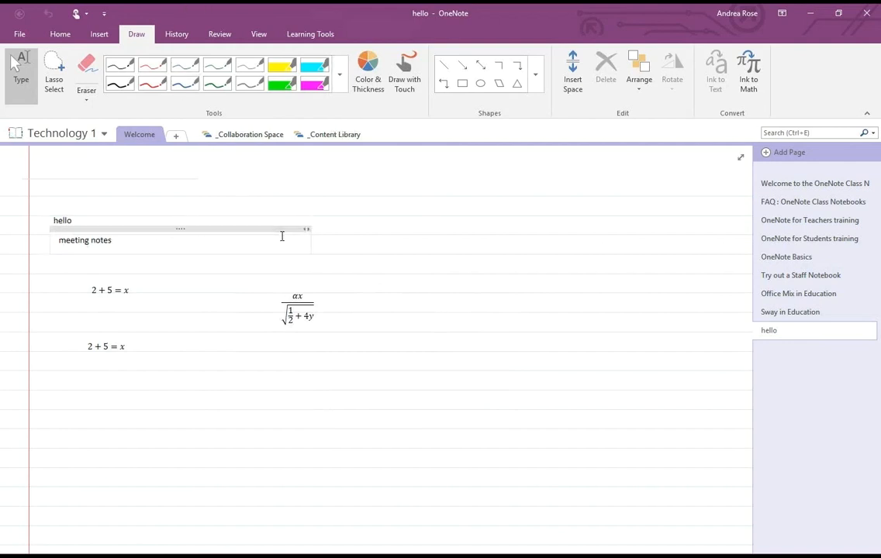
click(352, 219)
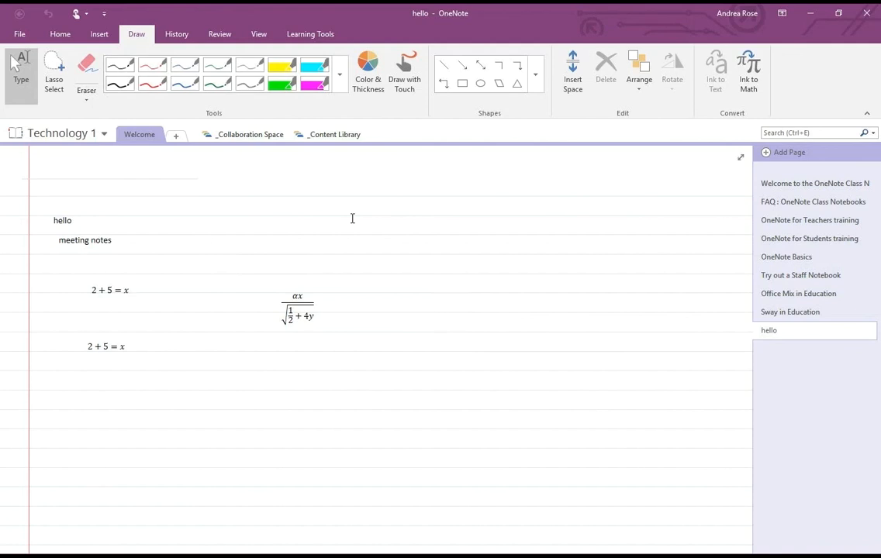